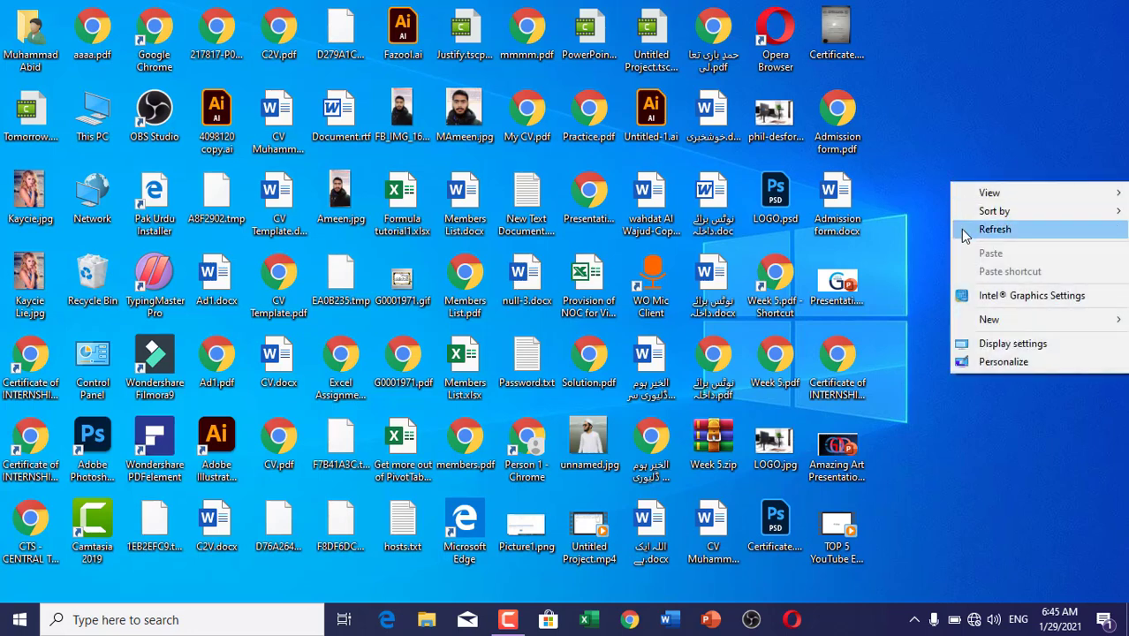
# Refresh the Windows desktop from its right-click menu
pyautogui.click(994, 228)
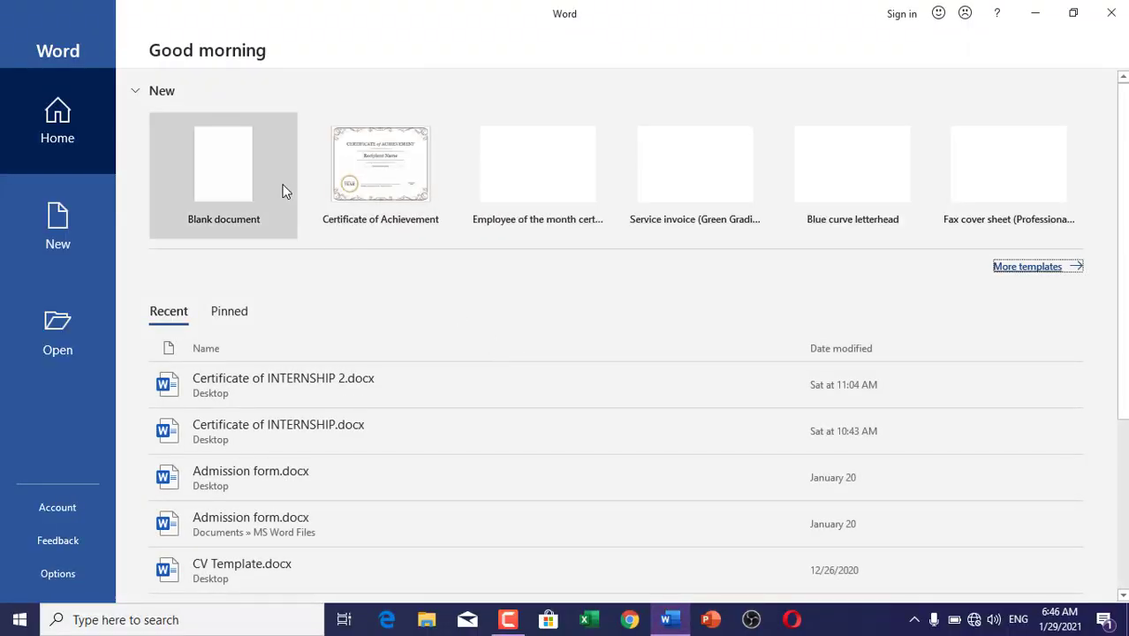
# Create a blank document and look through the Insert and Home tabs
pyautogui.click(223, 164)
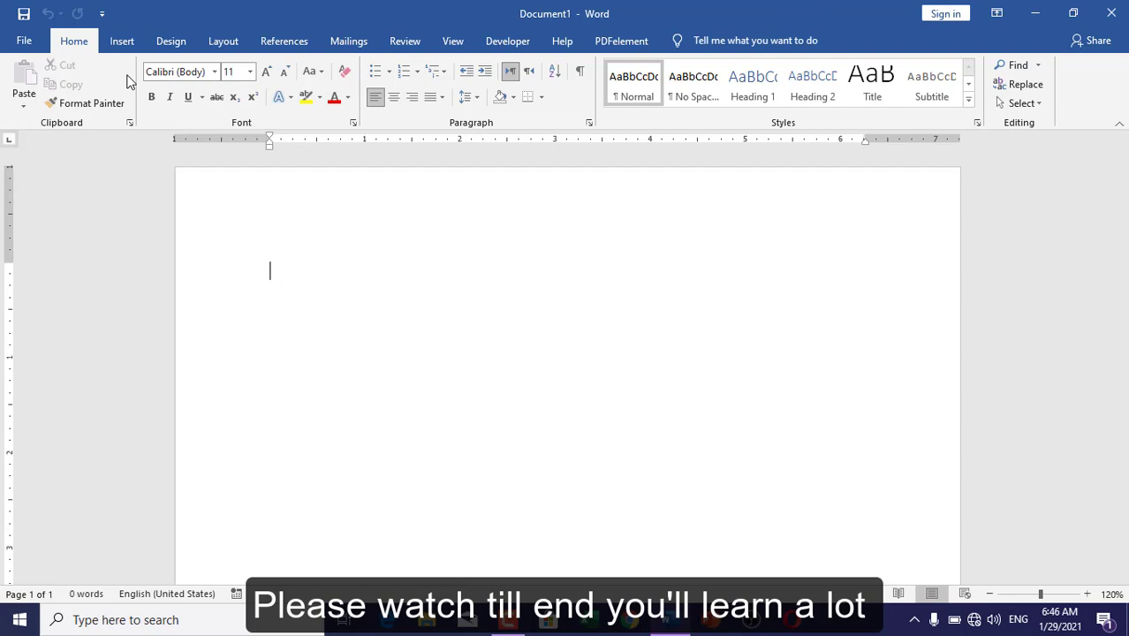
pyautogui.click(122, 41)
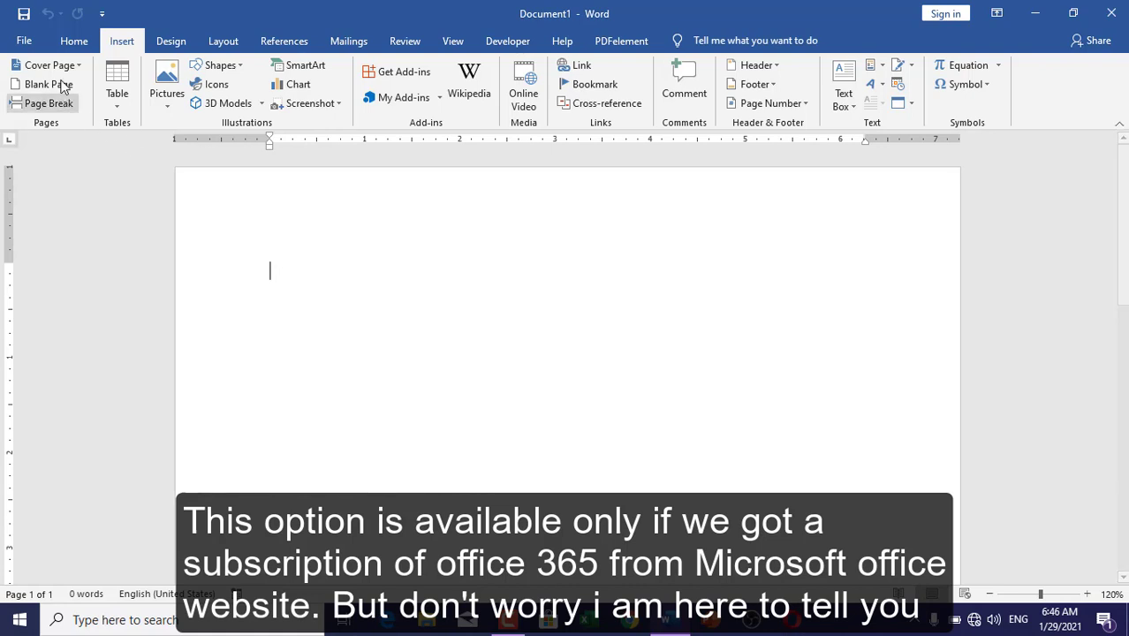
pyautogui.click(73, 41)
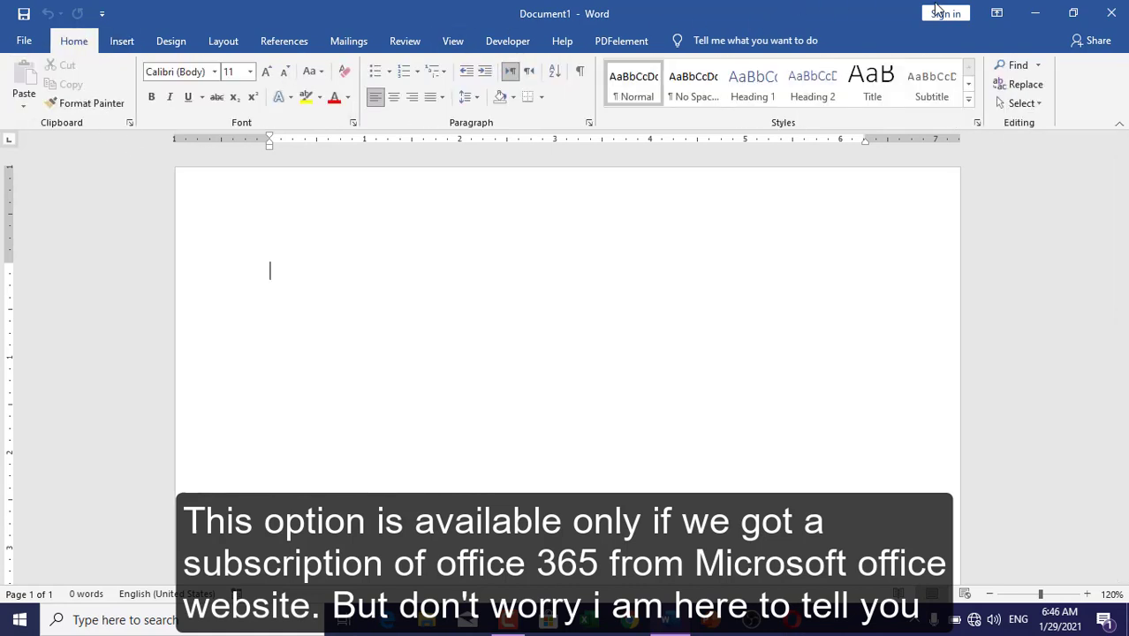
# Try signing in to Office, dismiss the server error, and return to Insert
pyautogui.click(944, 13)
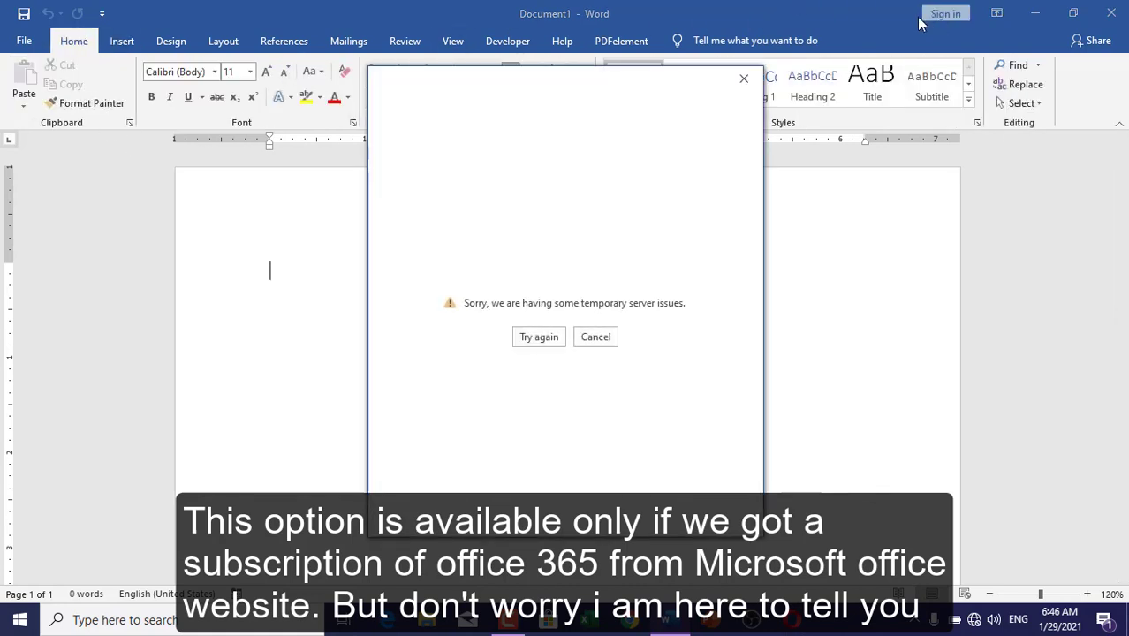
pyautogui.click(595, 336)
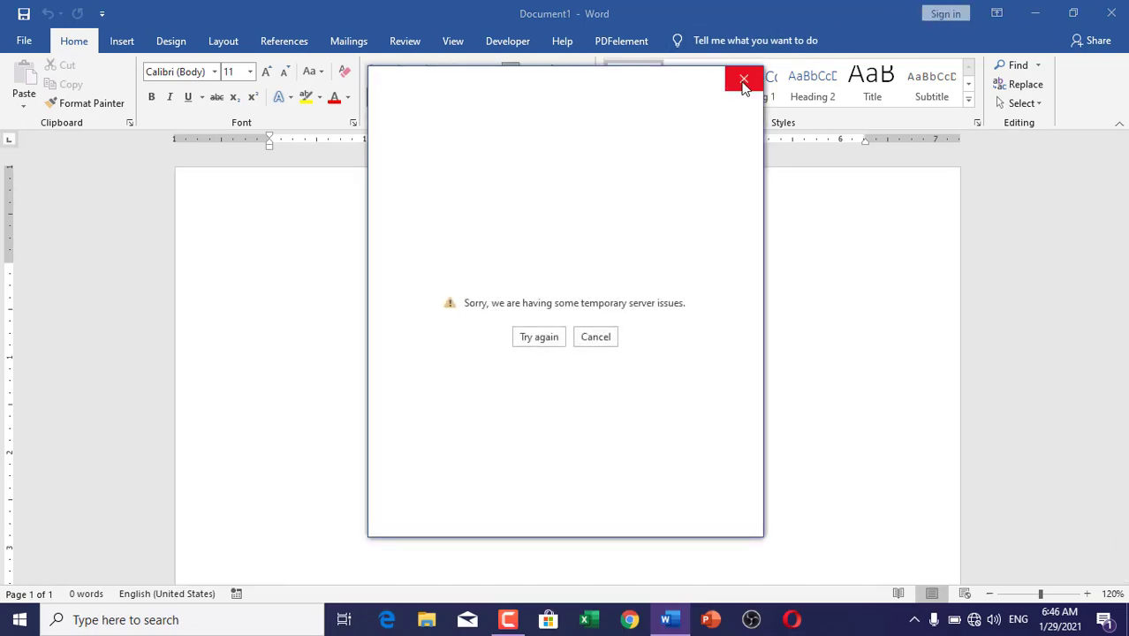
pyautogui.click(743, 80)
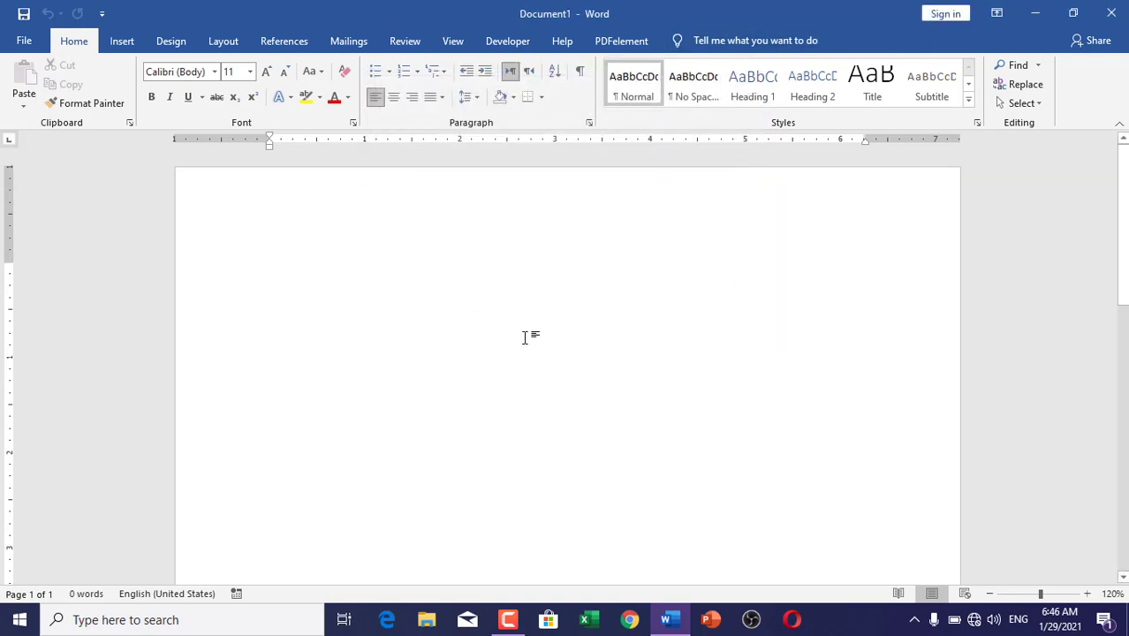
pyautogui.moveTo(311, 261)
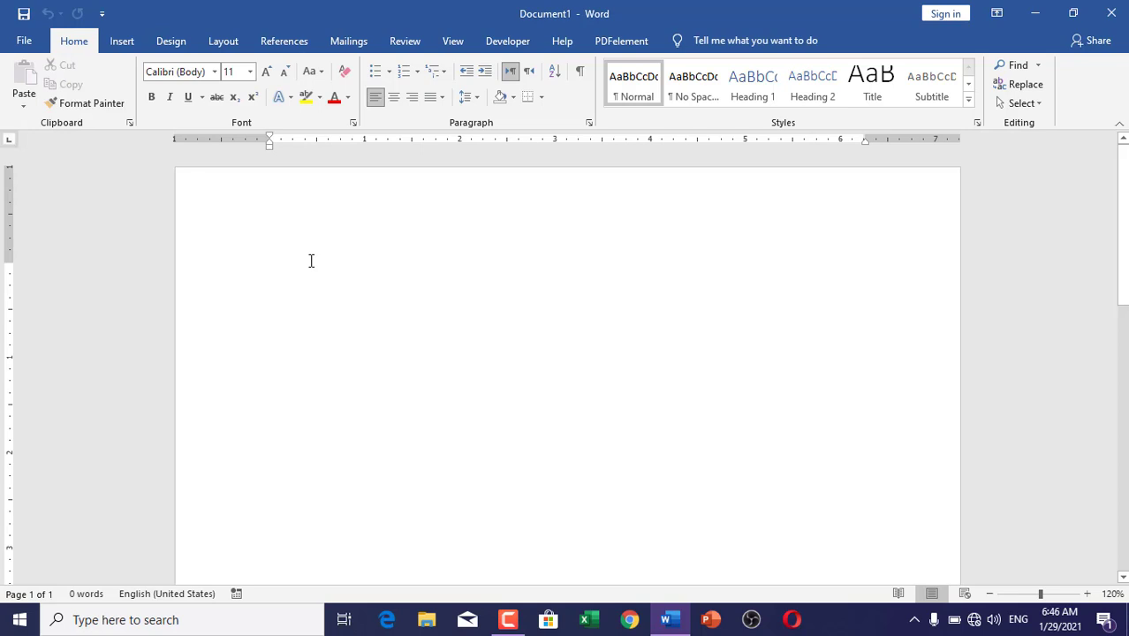
pyautogui.moveTo(962, 145)
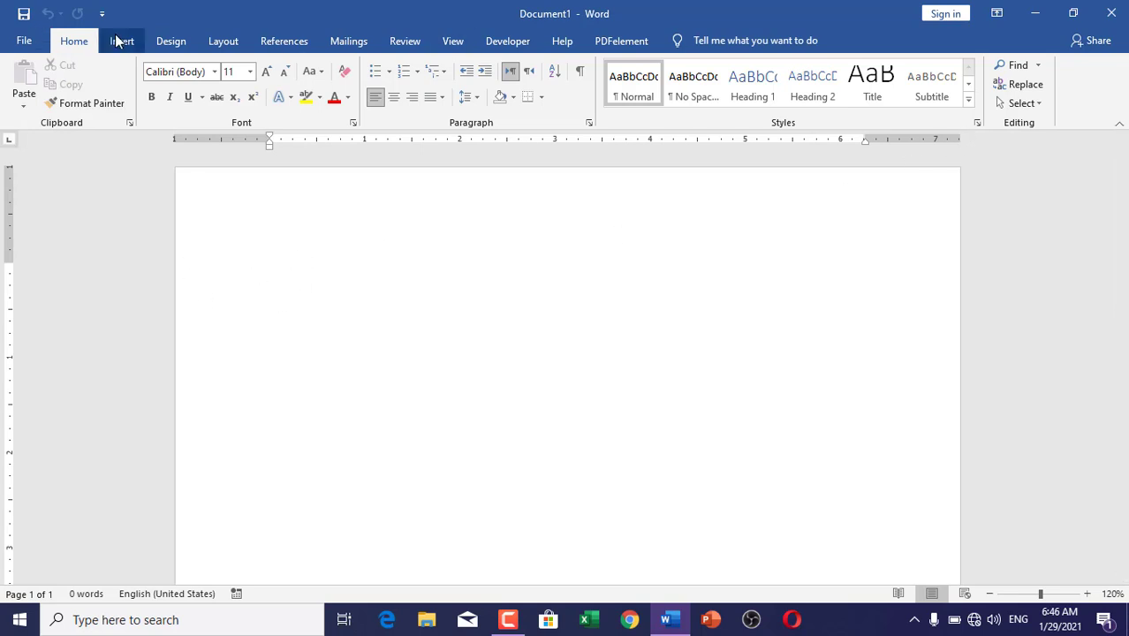
pyautogui.click(122, 40)
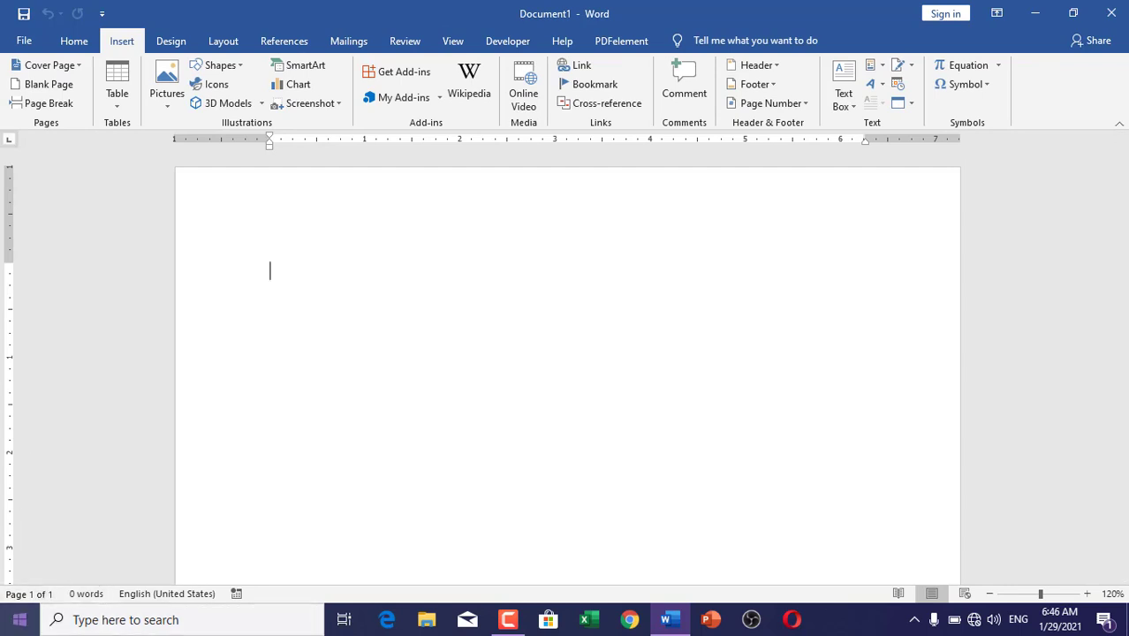
# Go to Settings > Time & Language > Language and review the English (United States) entry
pyautogui.click(18, 619)
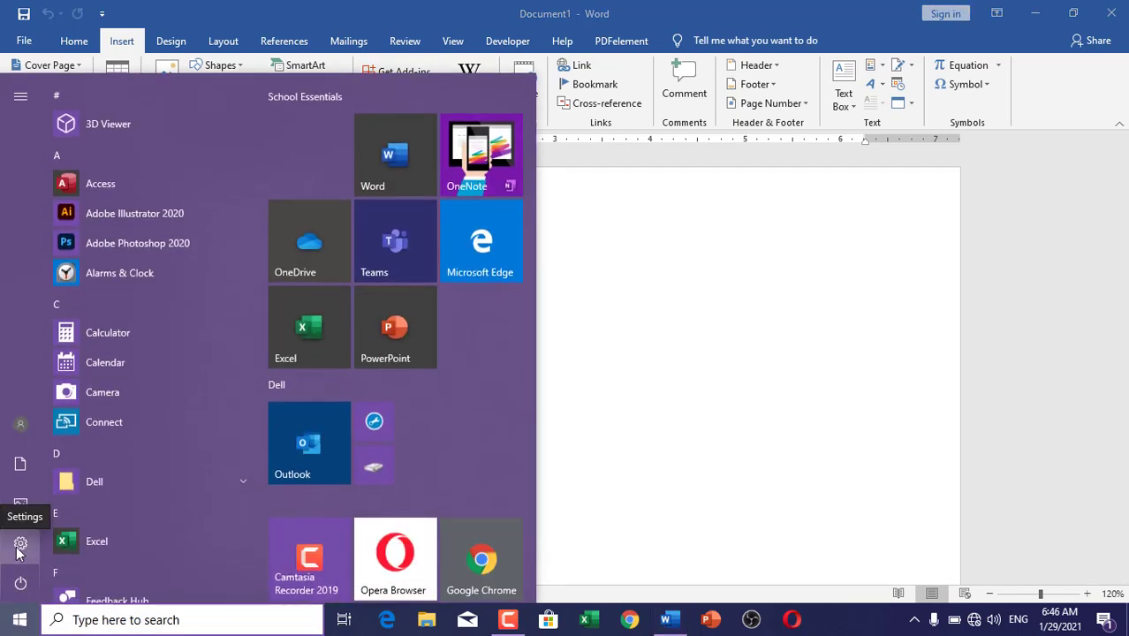
pyautogui.click(21, 542)
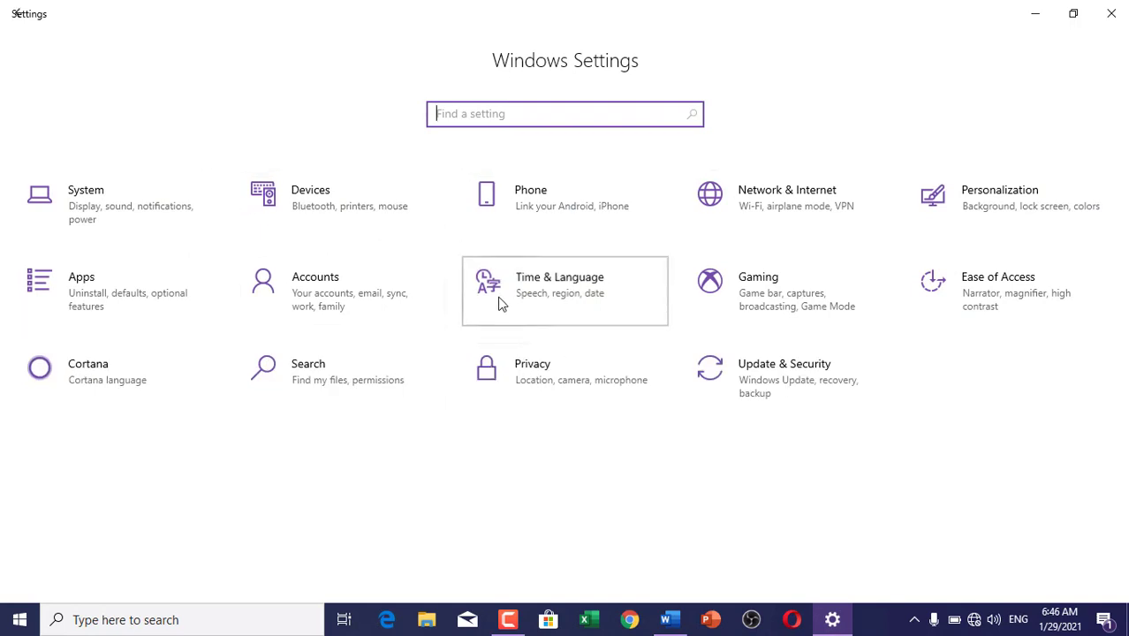
pyautogui.click(564, 284)
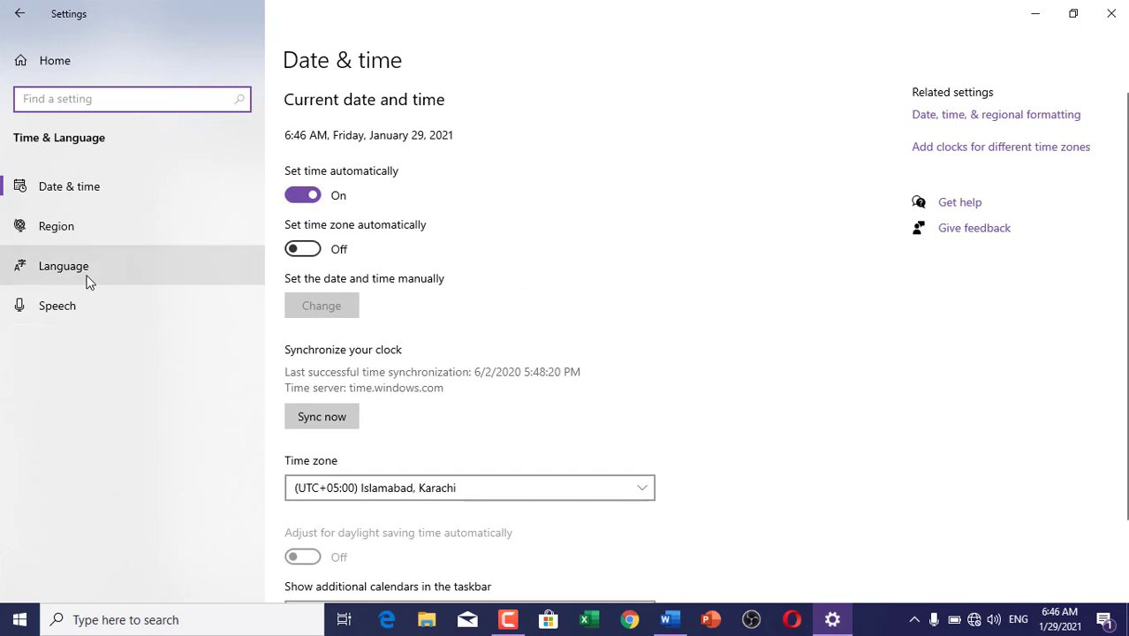
pyautogui.click(63, 265)
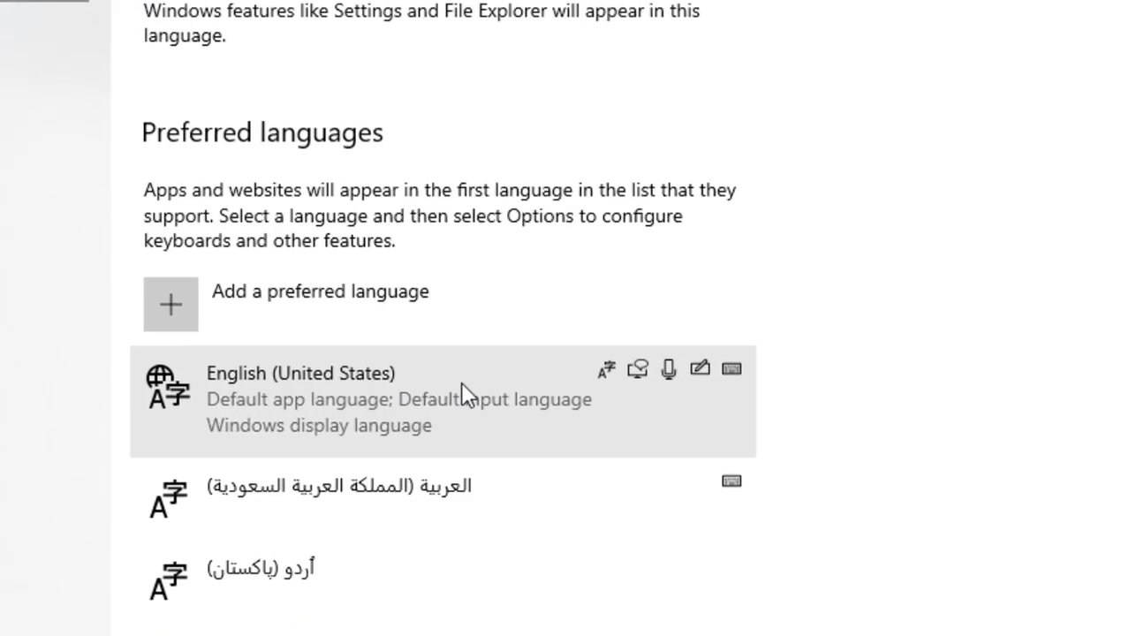
pyautogui.scroll(-3)
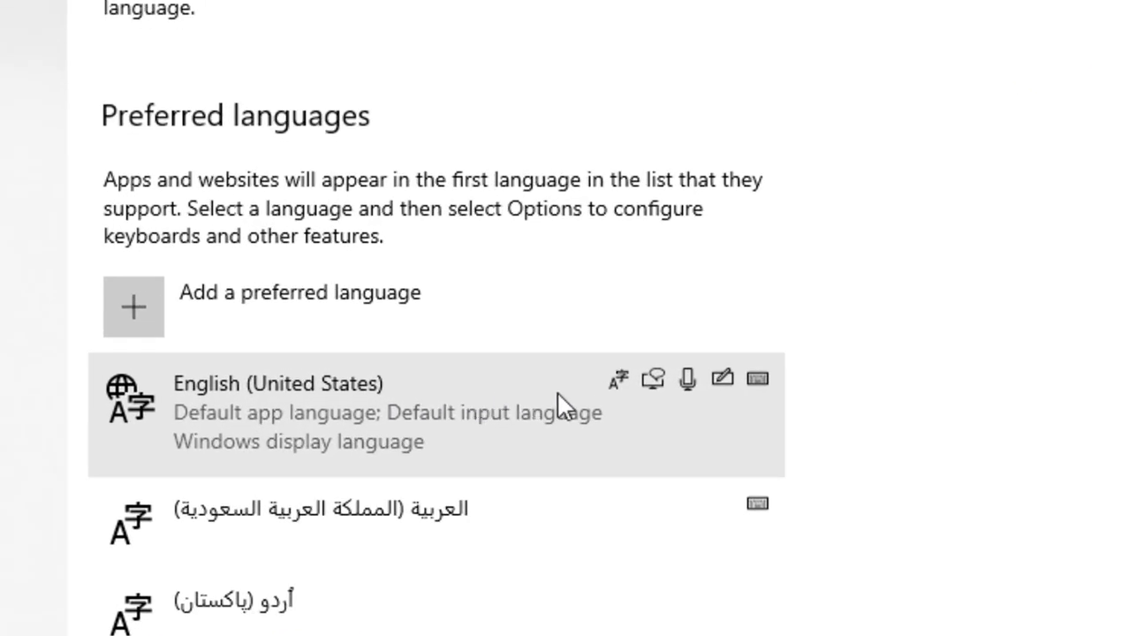
pyautogui.moveTo(658, 388)
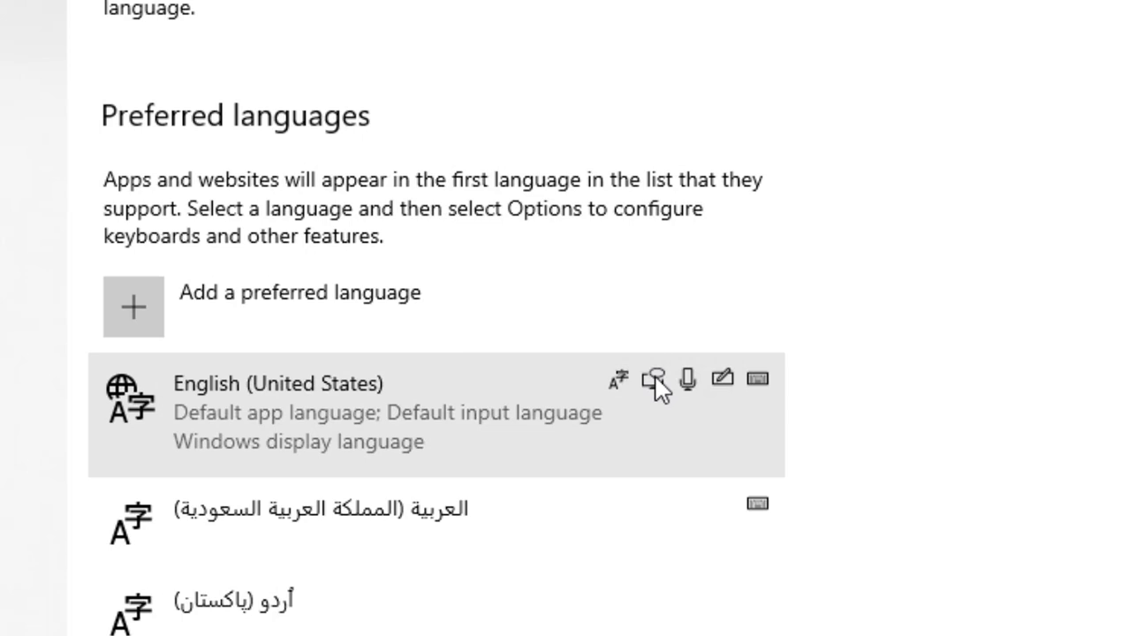
pyautogui.moveTo(652, 380)
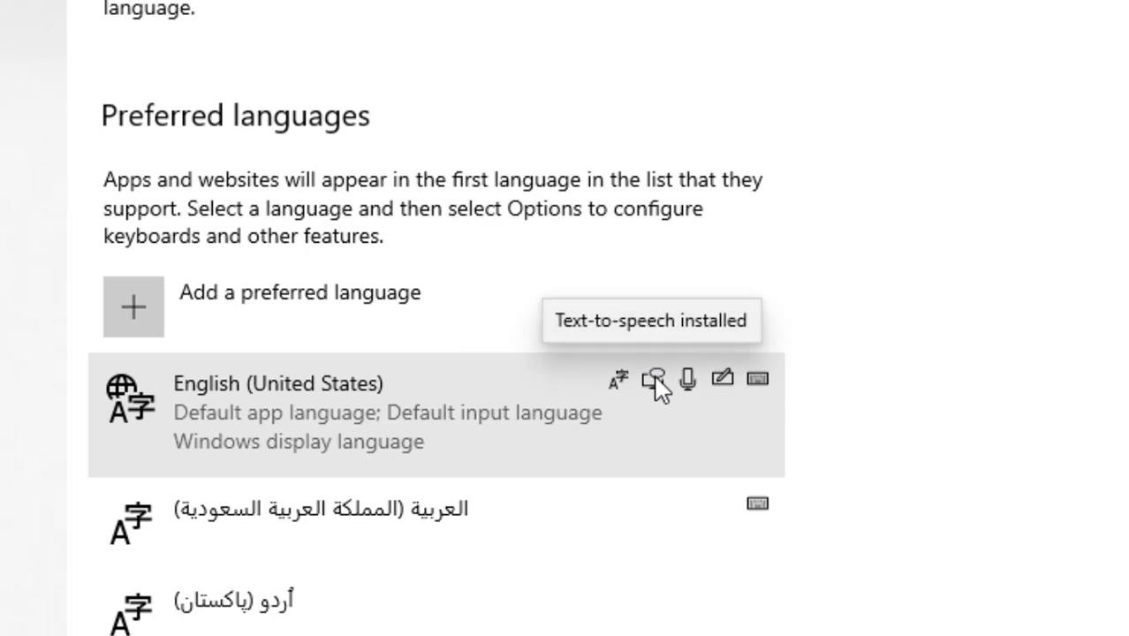
pyautogui.moveTo(689, 380)
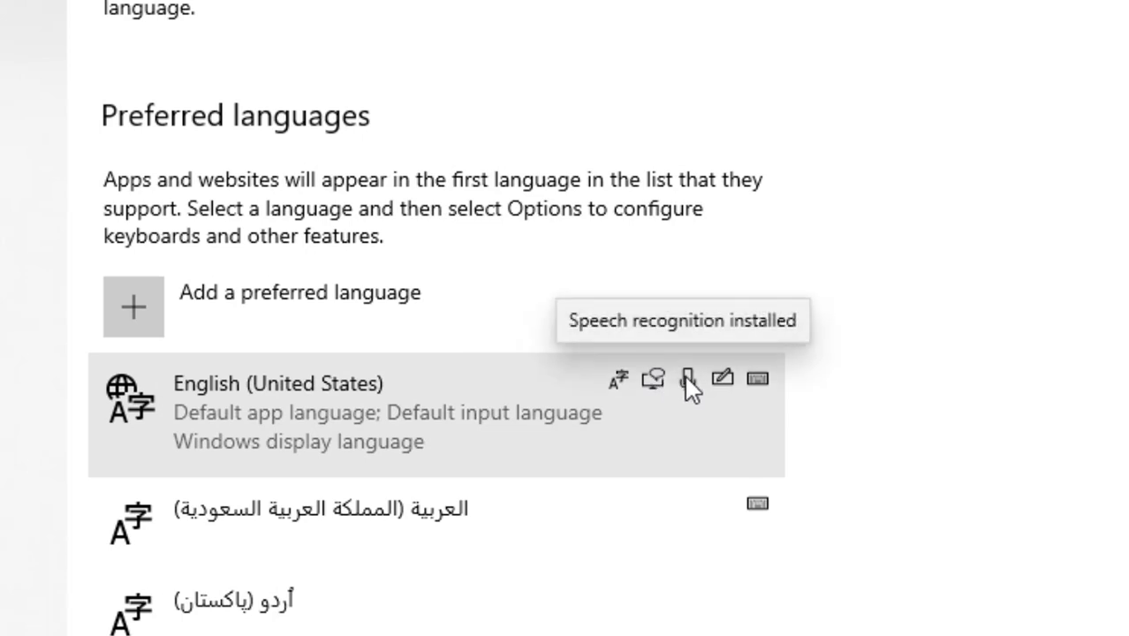
pyautogui.moveTo(690, 380)
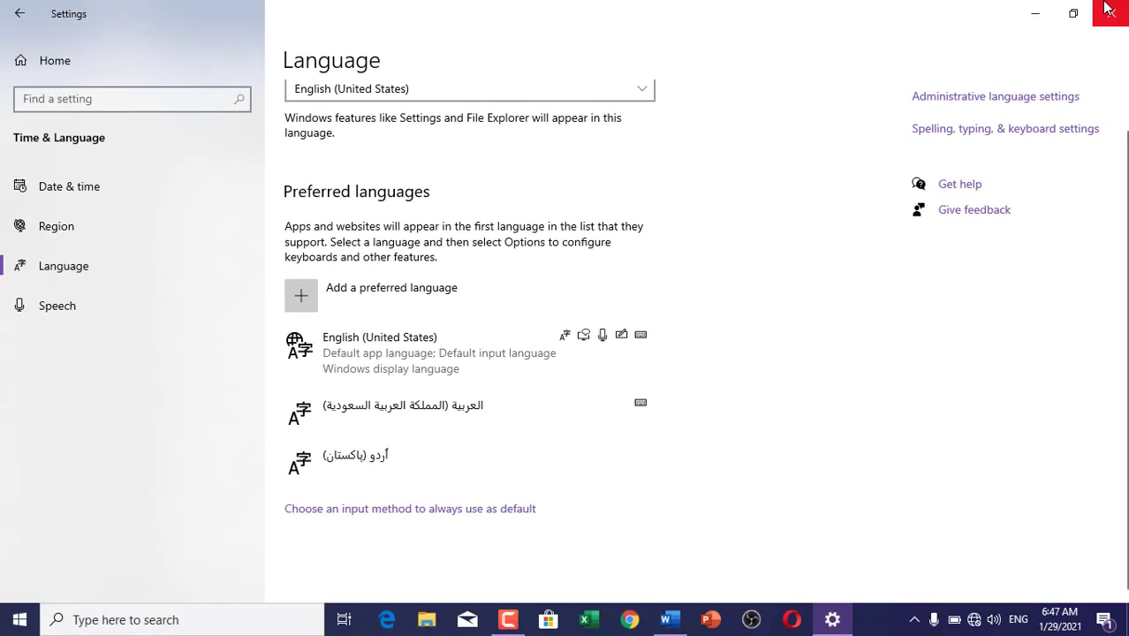
# Close the Windows Settings window
pyautogui.click(668, 619)
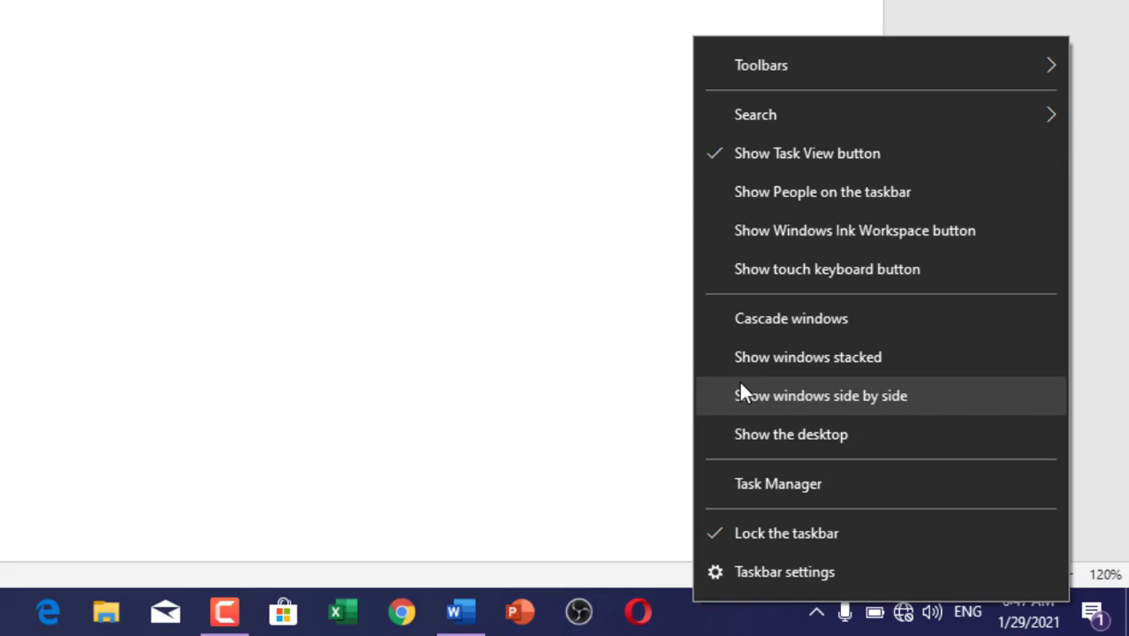
pyautogui.moveTo(760, 231)
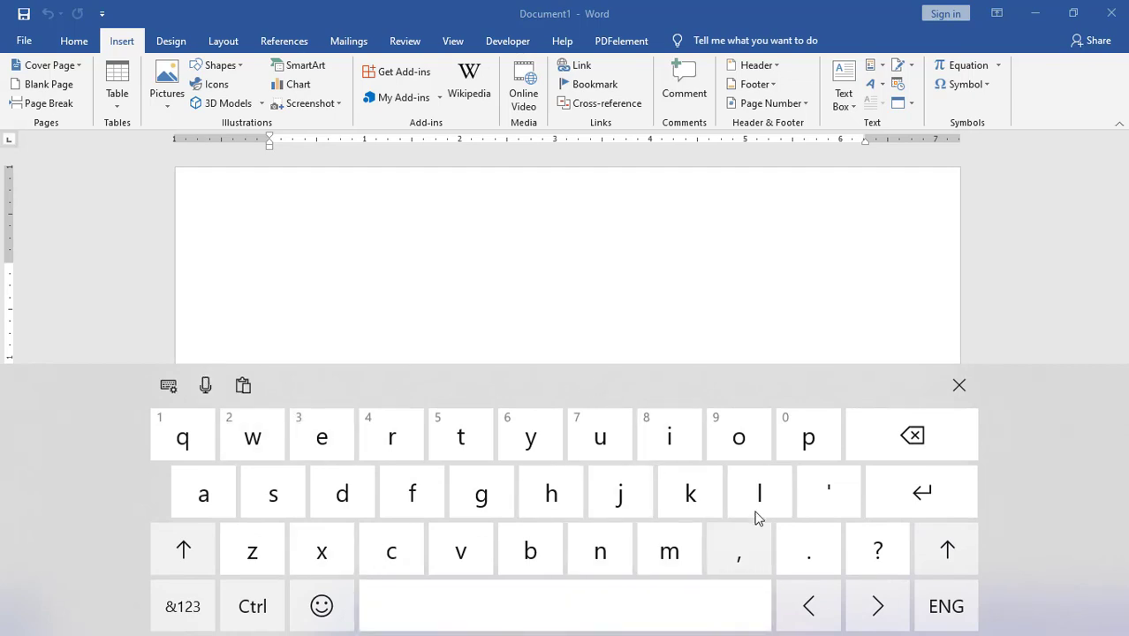
# Close the touch keyboard and reopen it from the system tray
pyautogui.click(944, 605)
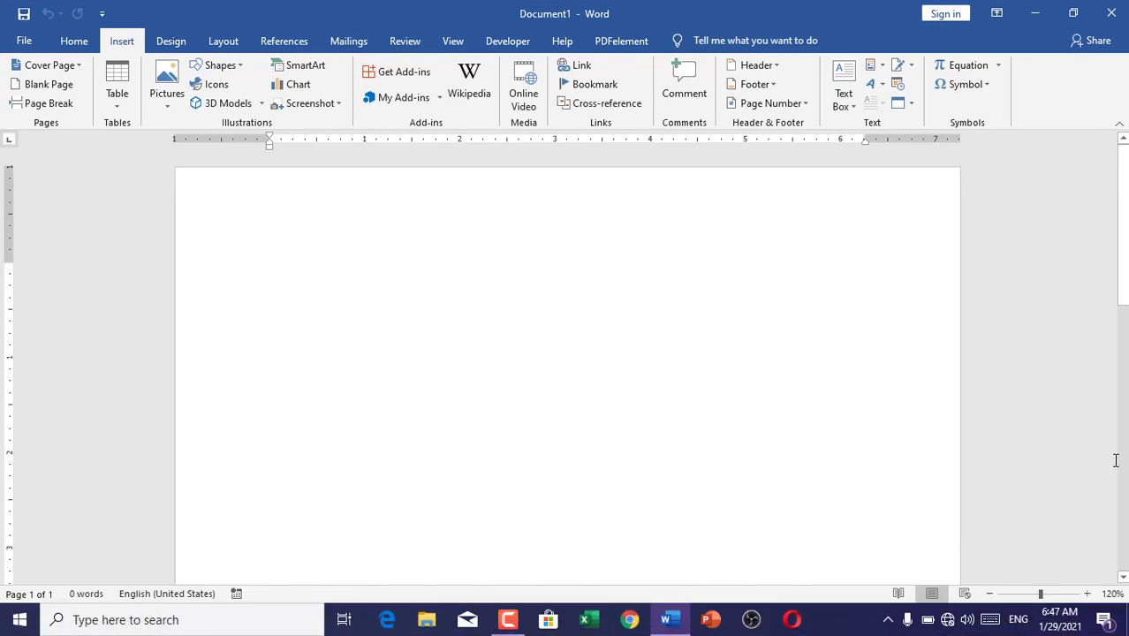
pyautogui.click(990, 620)
pyautogui.write('k')
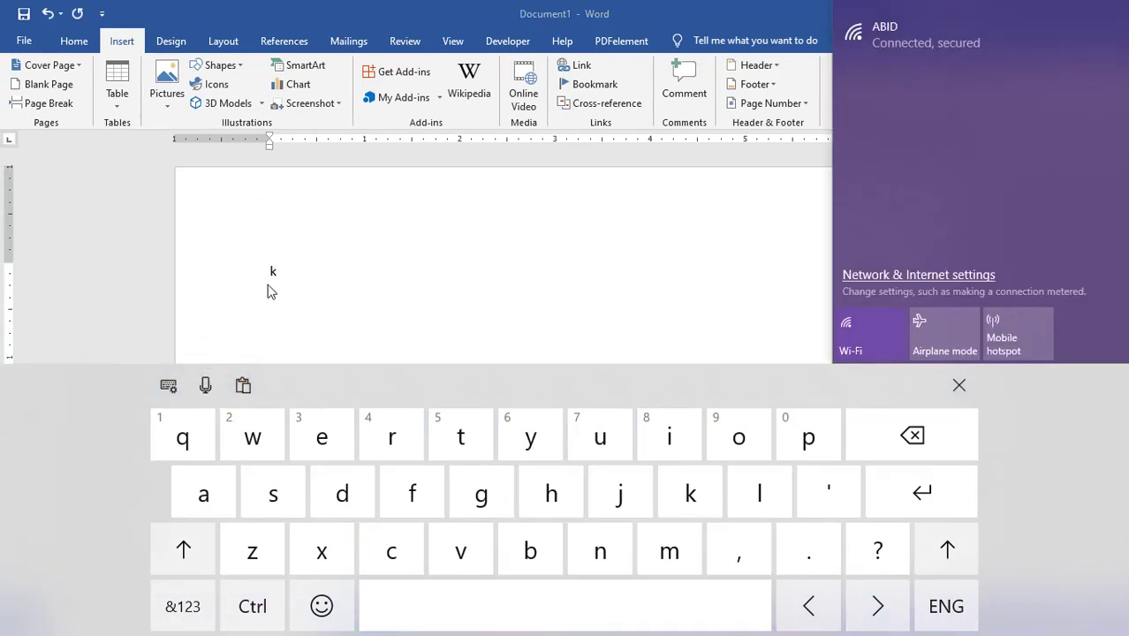
pyautogui.moveTo(205, 385)
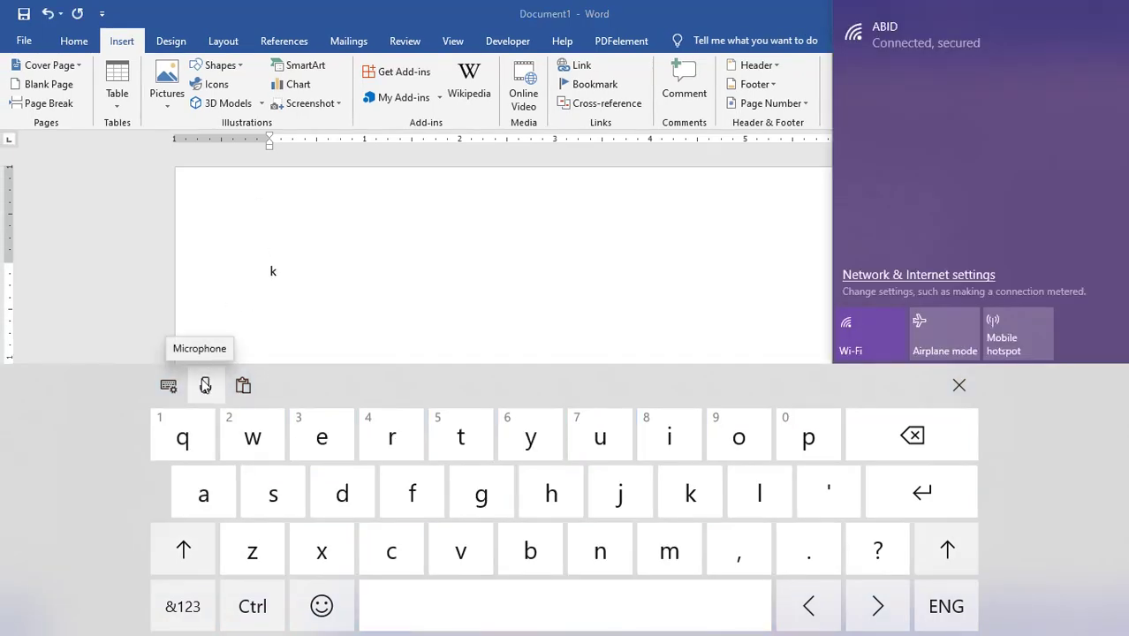
pyautogui.moveTo(335, 184)
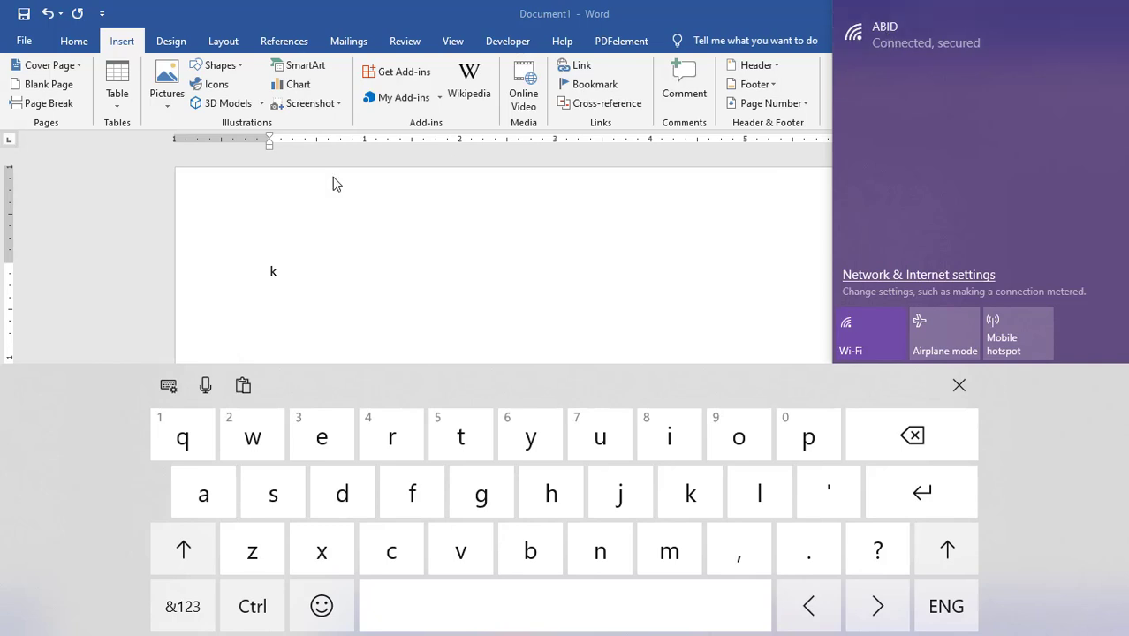
pyautogui.moveTo(216, 369)
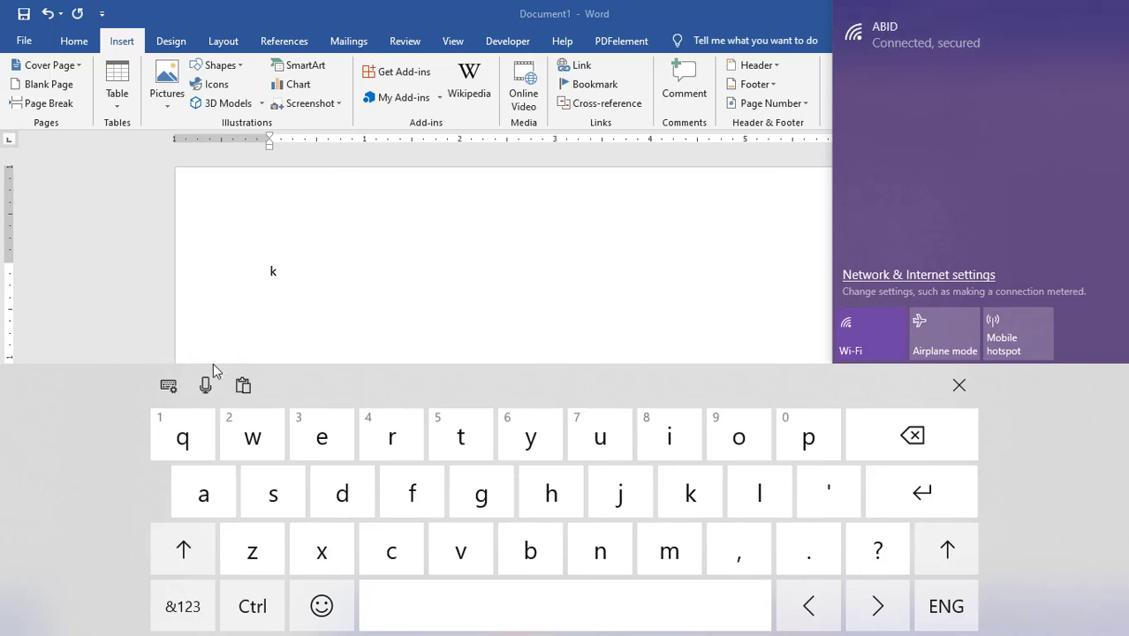
pyautogui.moveTo(206, 384)
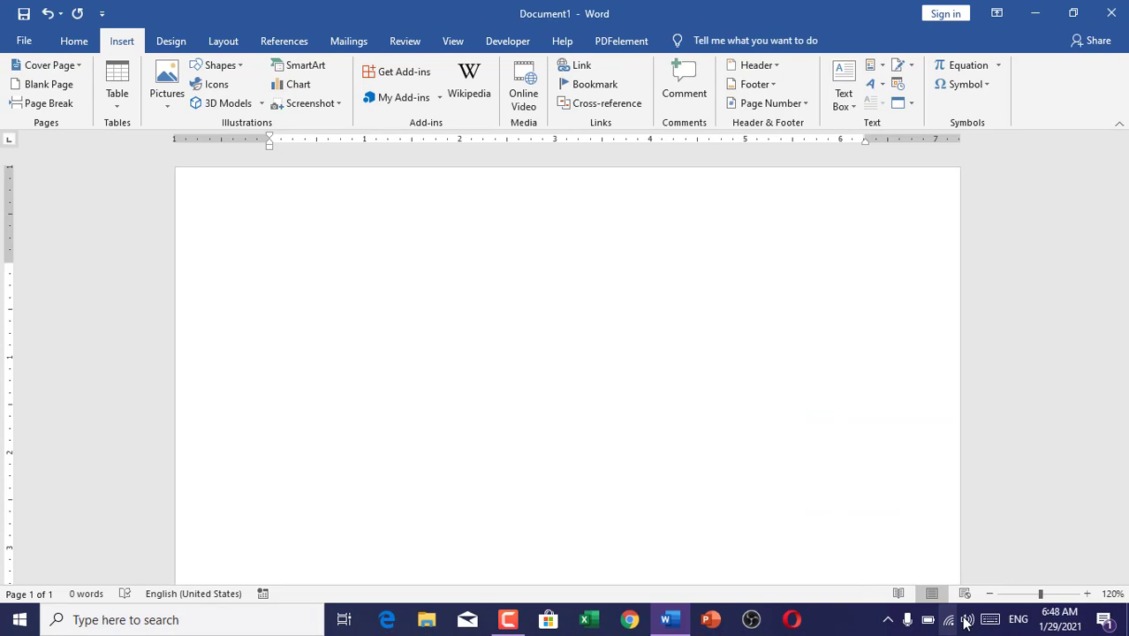
# Start microphone dictation from the touch keyboard, reopening the keyboard to retry
pyautogui.click(990, 619)
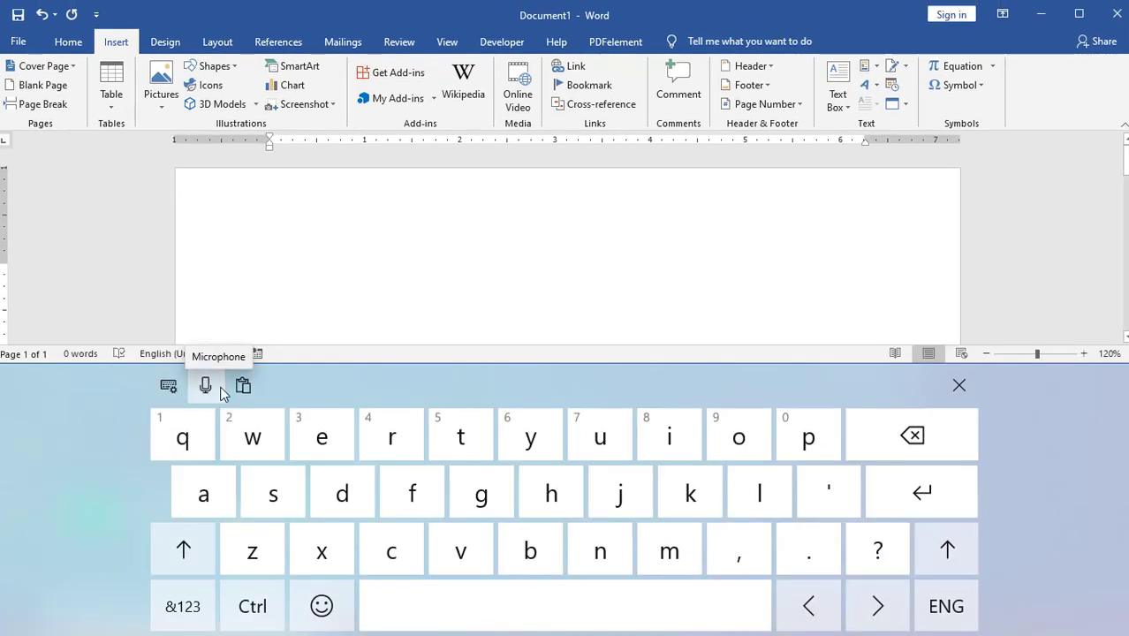
pyautogui.click(205, 385)
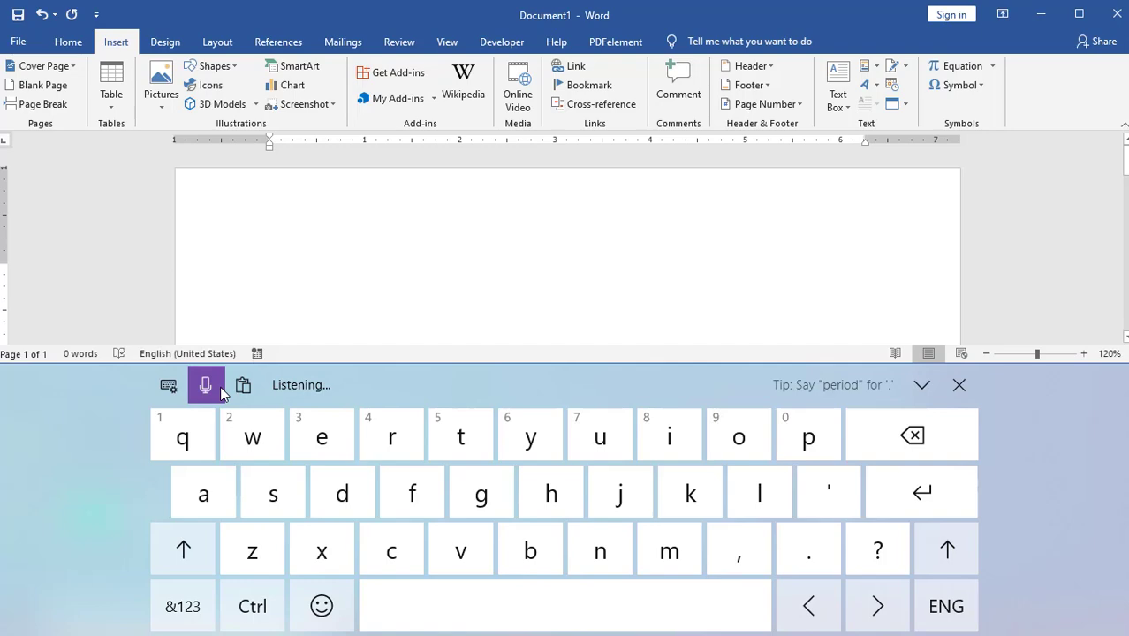
pyautogui.click(270, 271)
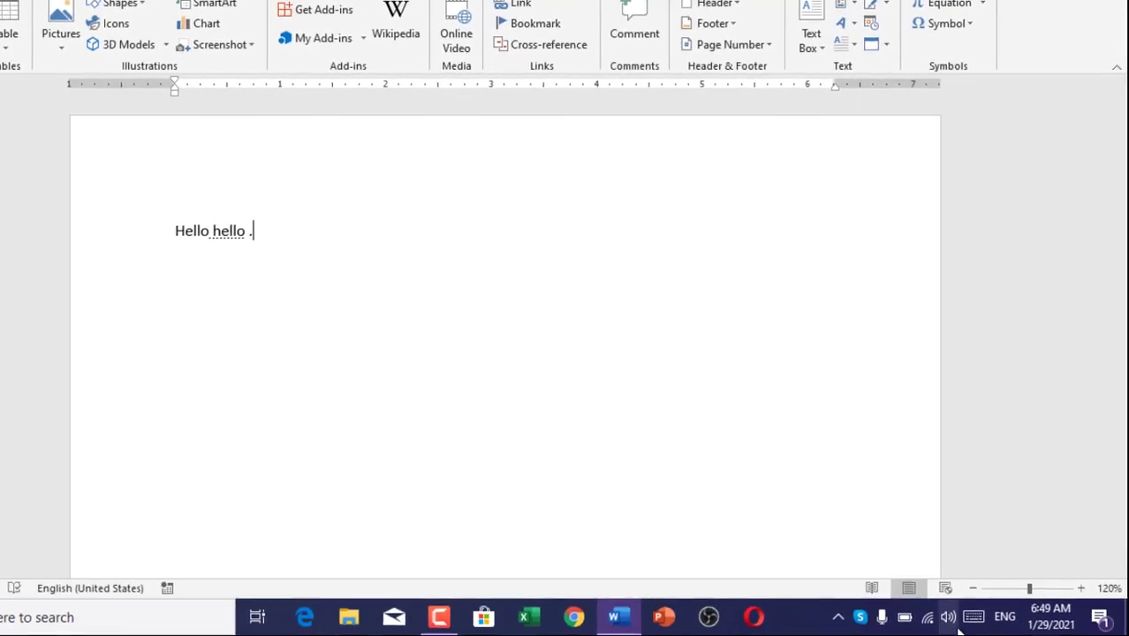
pyautogui.click(972, 616)
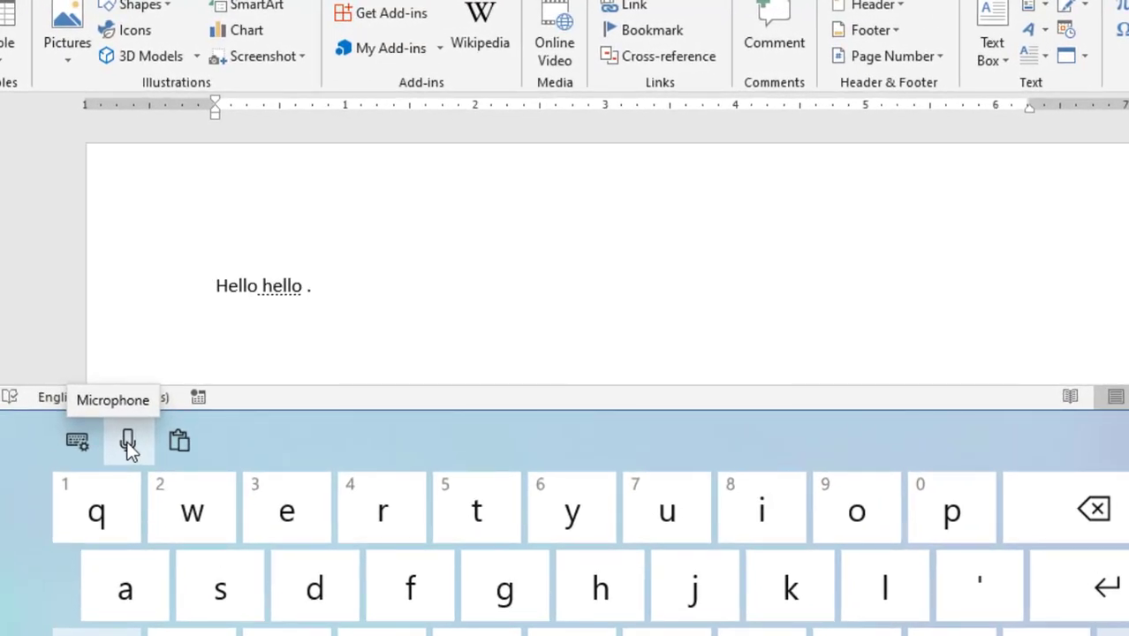
pyautogui.click(128, 440)
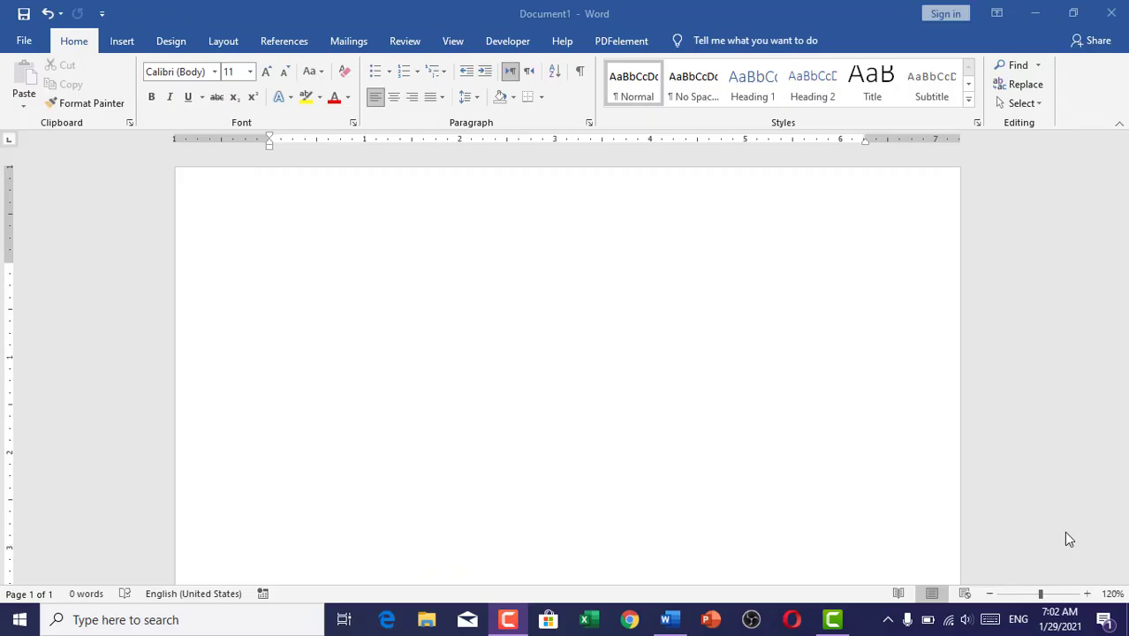
pyautogui.moveTo(966, 619)
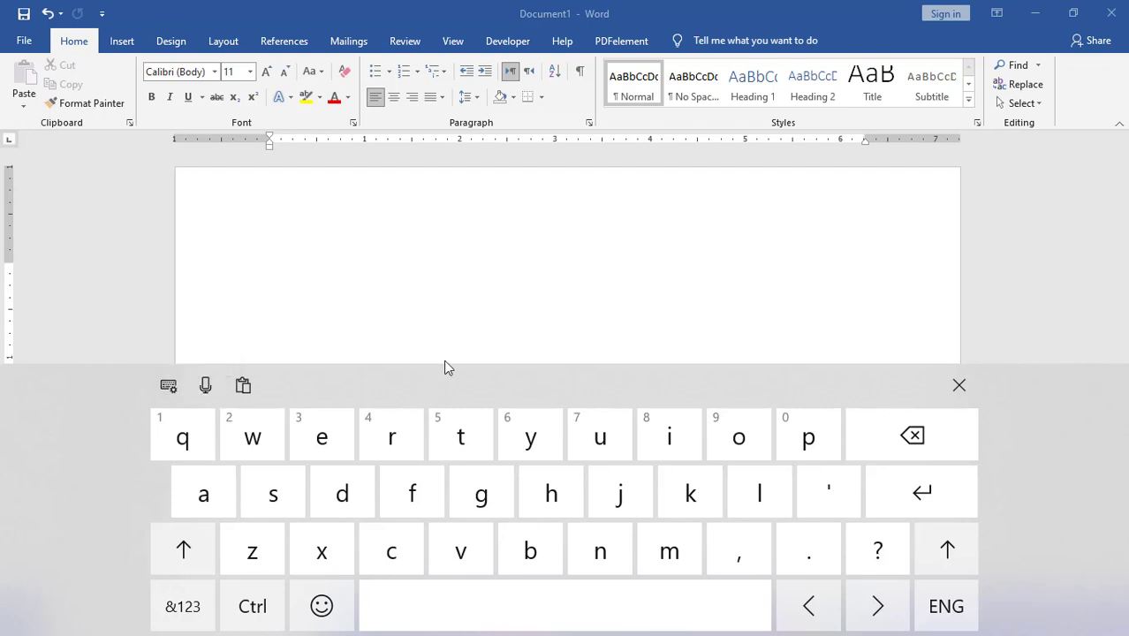
pyautogui.moveTo(756, 561)
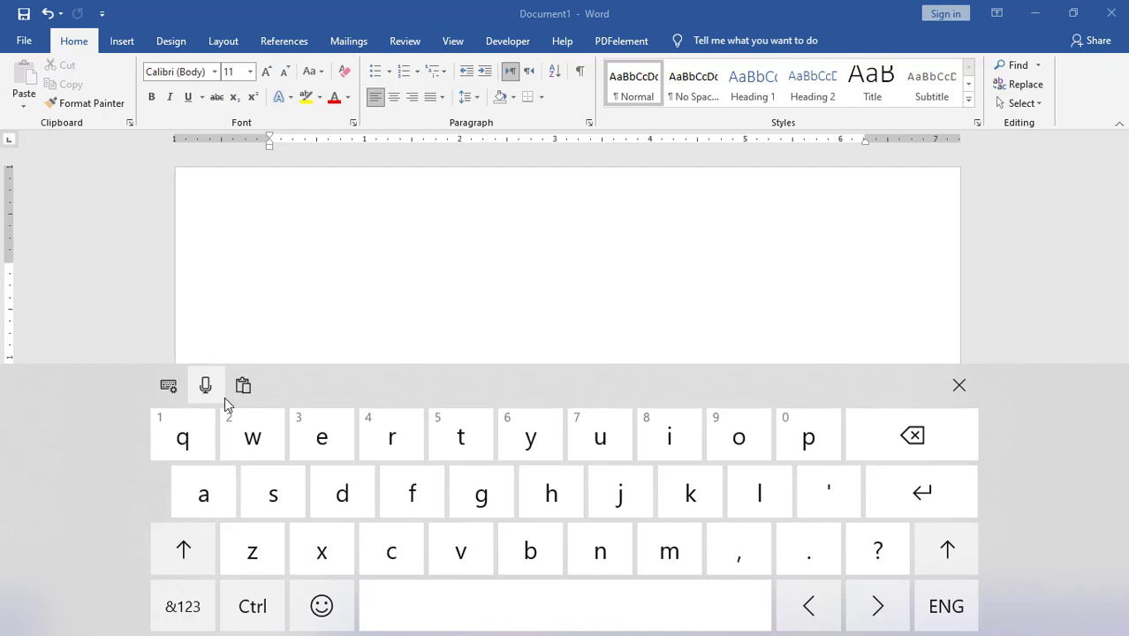
pyautogui.moveTo(205, 385)
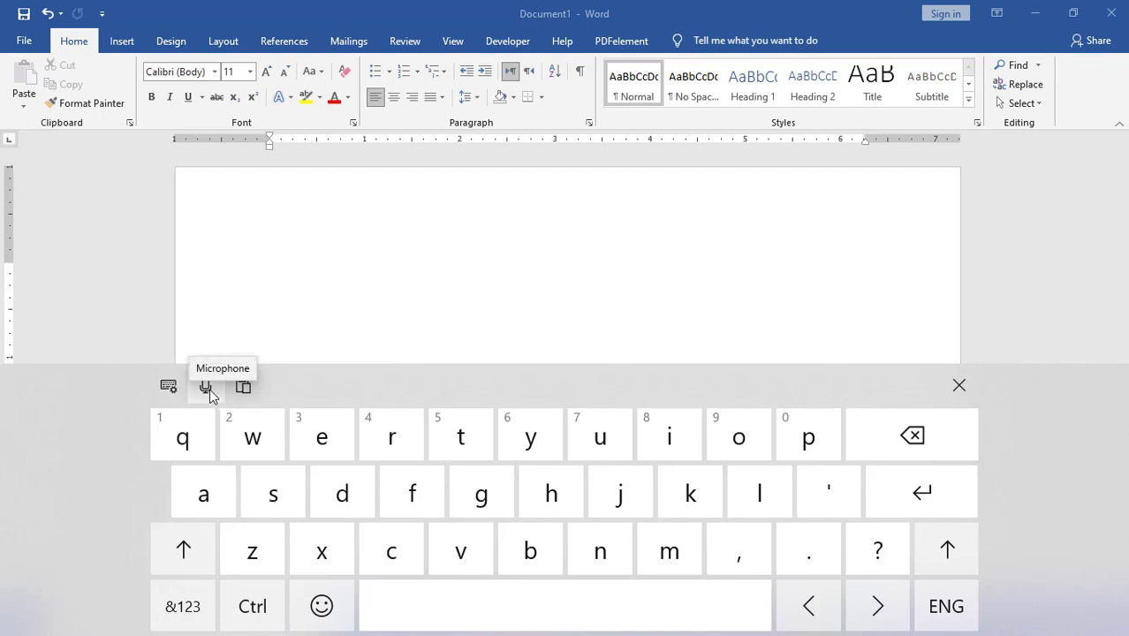
# Place the cursor in the page and start the touch keyboard's microphone dictation
pyautogui.click(206, 386)
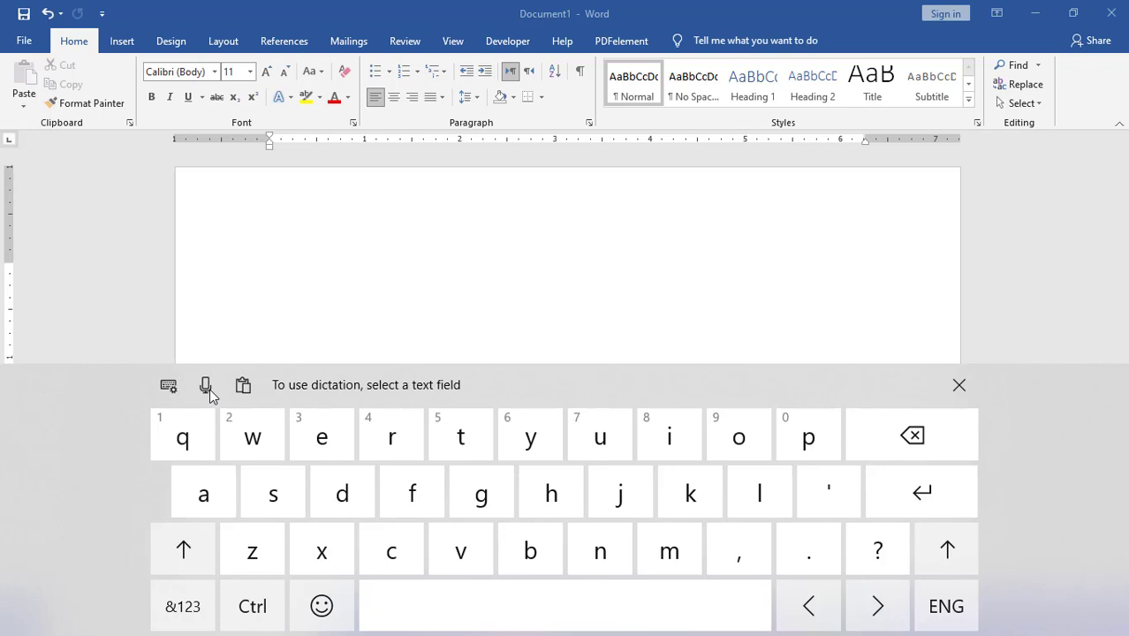
pyautogui.click(270, 272)
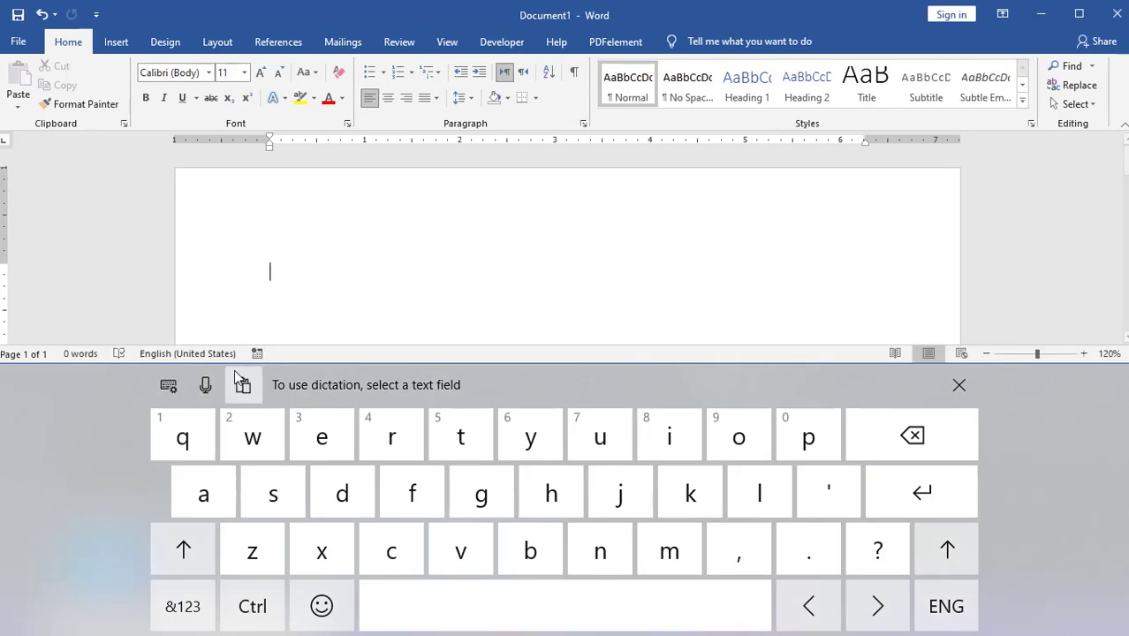
pyautogui.click(205, 384)
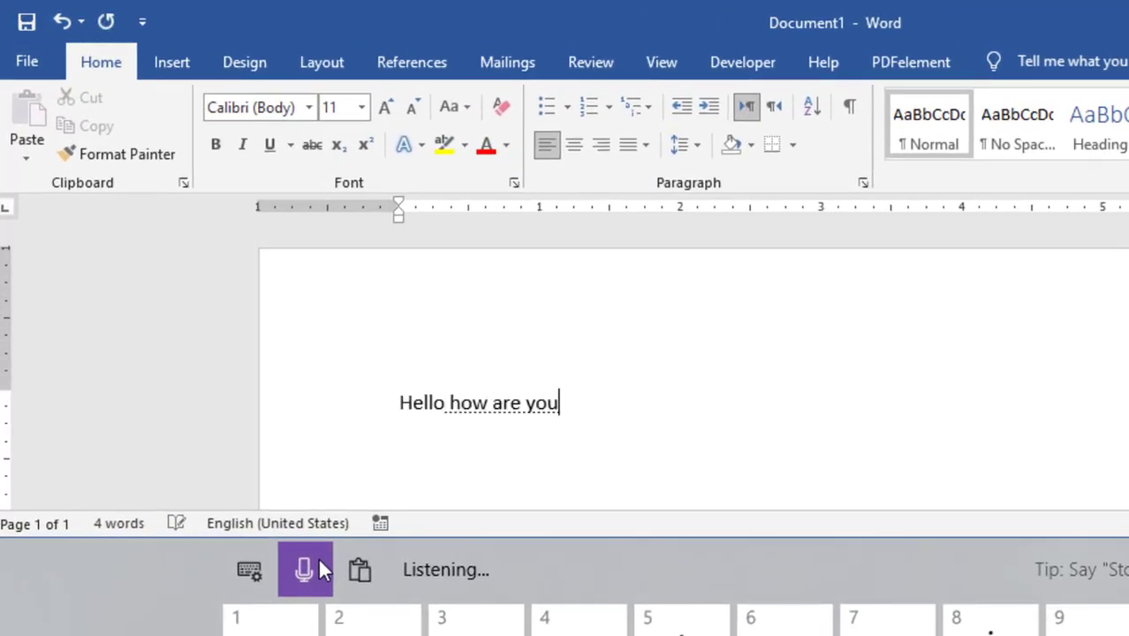
# Dictate 'Hello how are you.' and 'Hello how are you, so you can see that it have'
pyautogui.write('period')
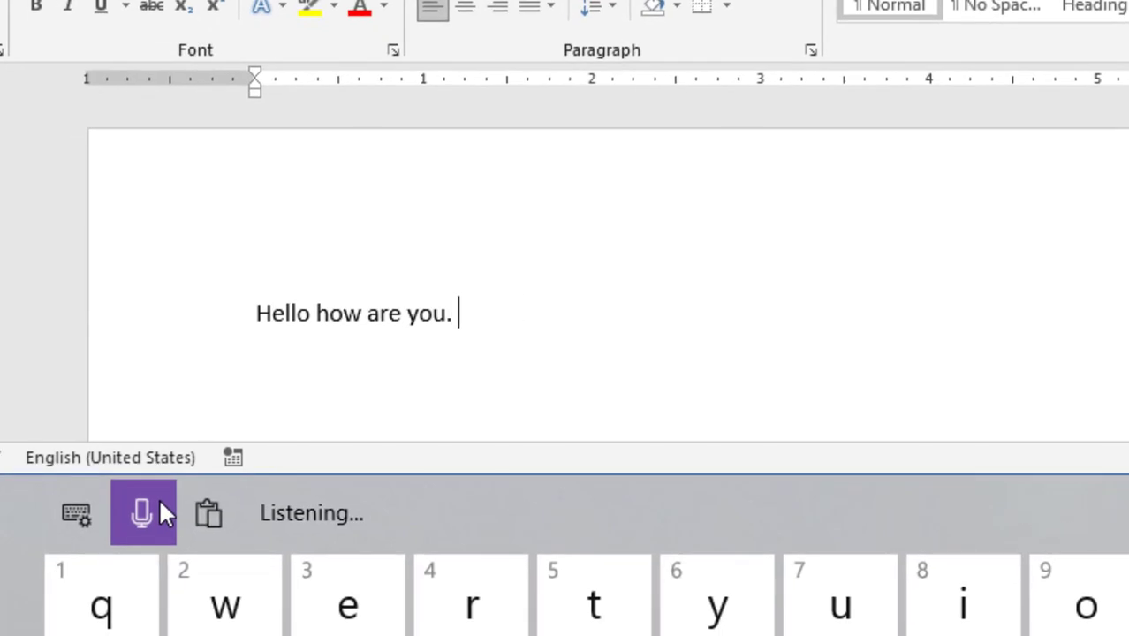
pyautogui.click(141, 514)
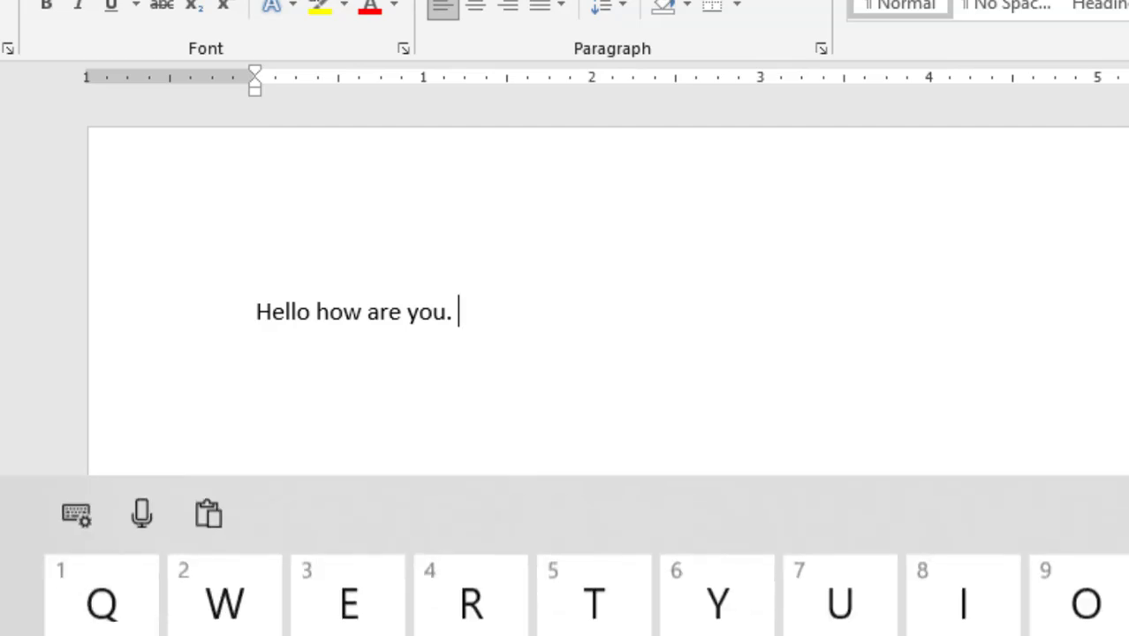
pyautogui.click(142, 513)
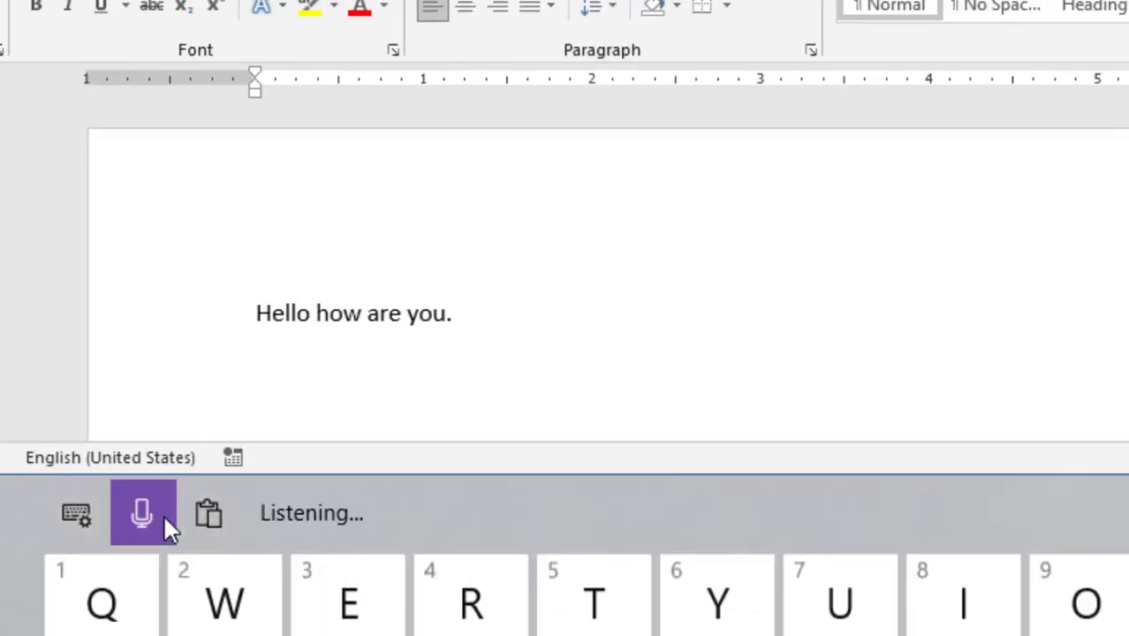
pyautogui.write('hello how are you comma')
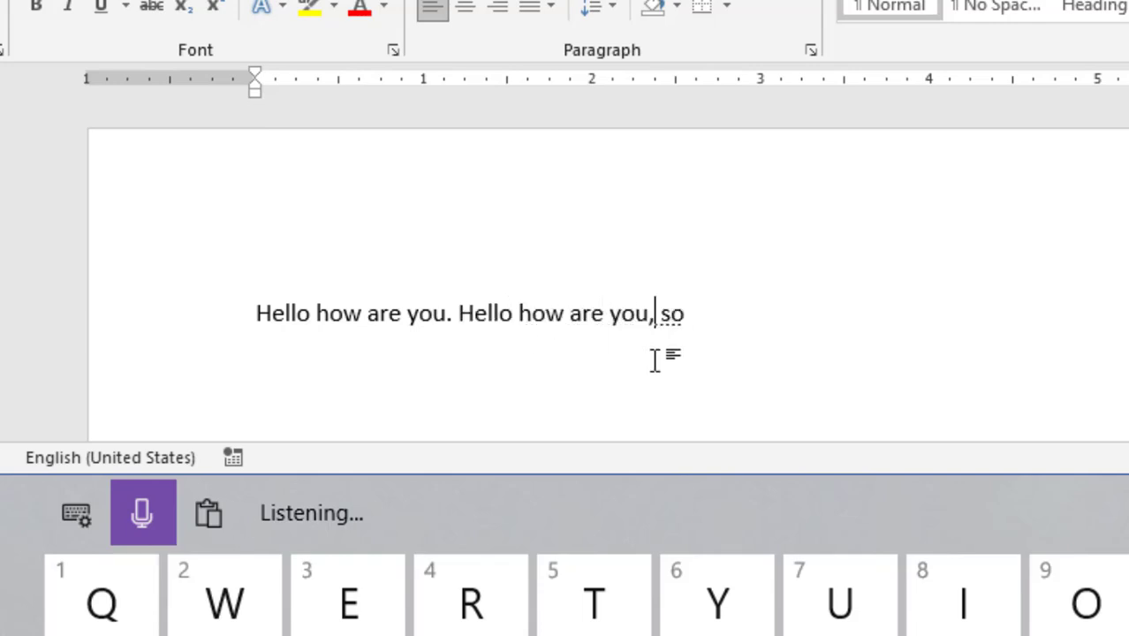
pyautogui.write('you can see that it have')
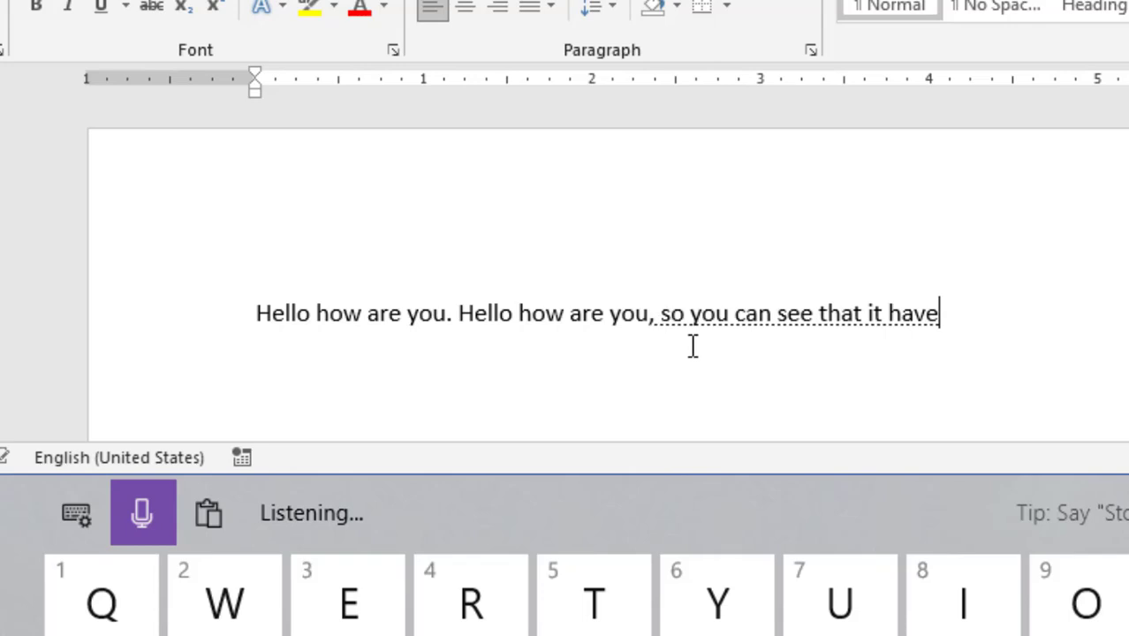
pyautogui.write('a retard coma')
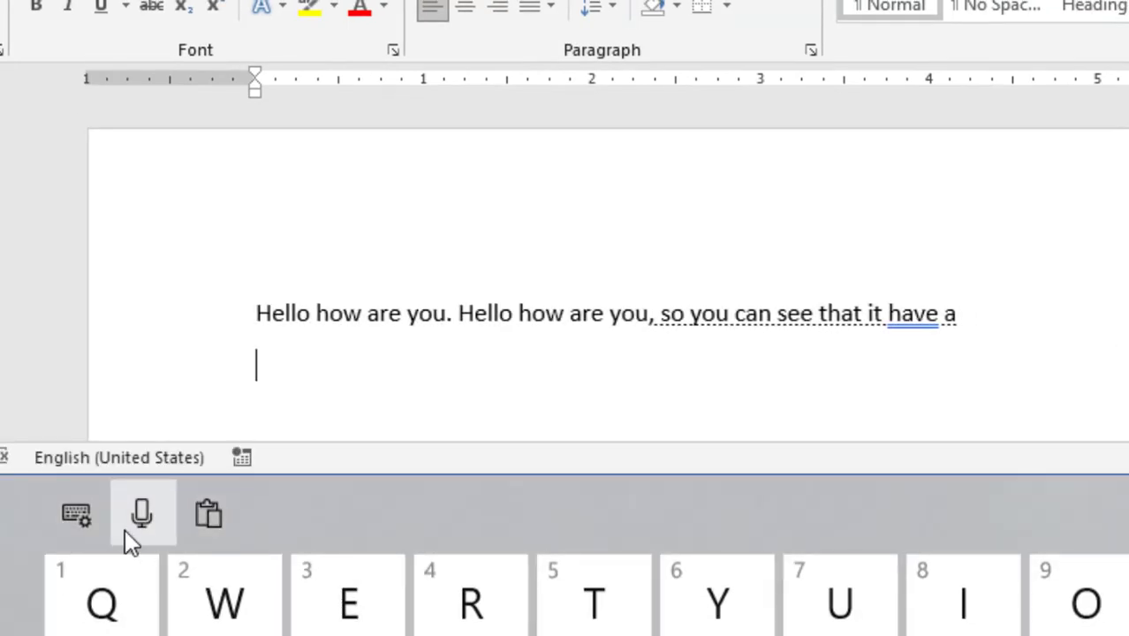
# Dictate the numbers line '03 bless 05 03 + 05', then stop dictation
pyautogui.click(143, 513)
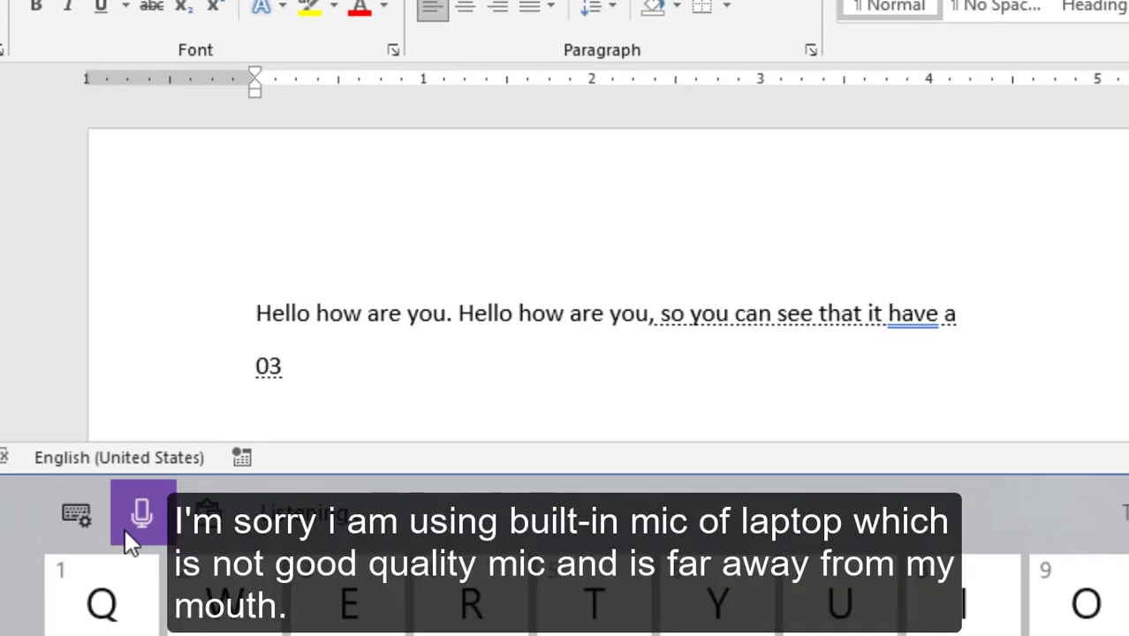
pyautogui.write('bless the')
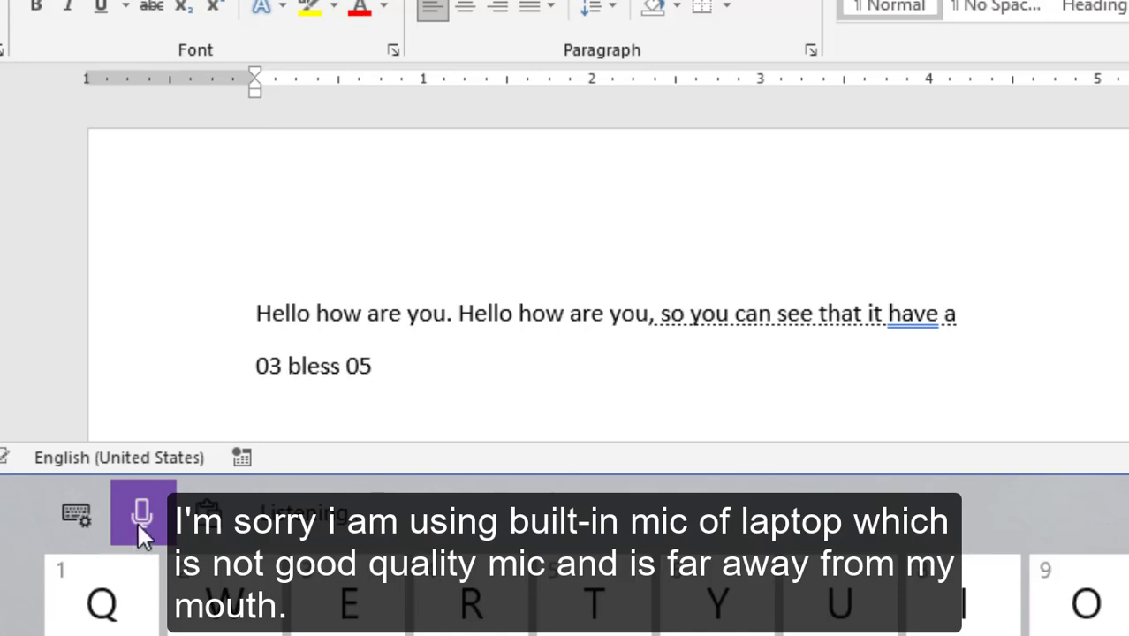
pyautogui.write('03')
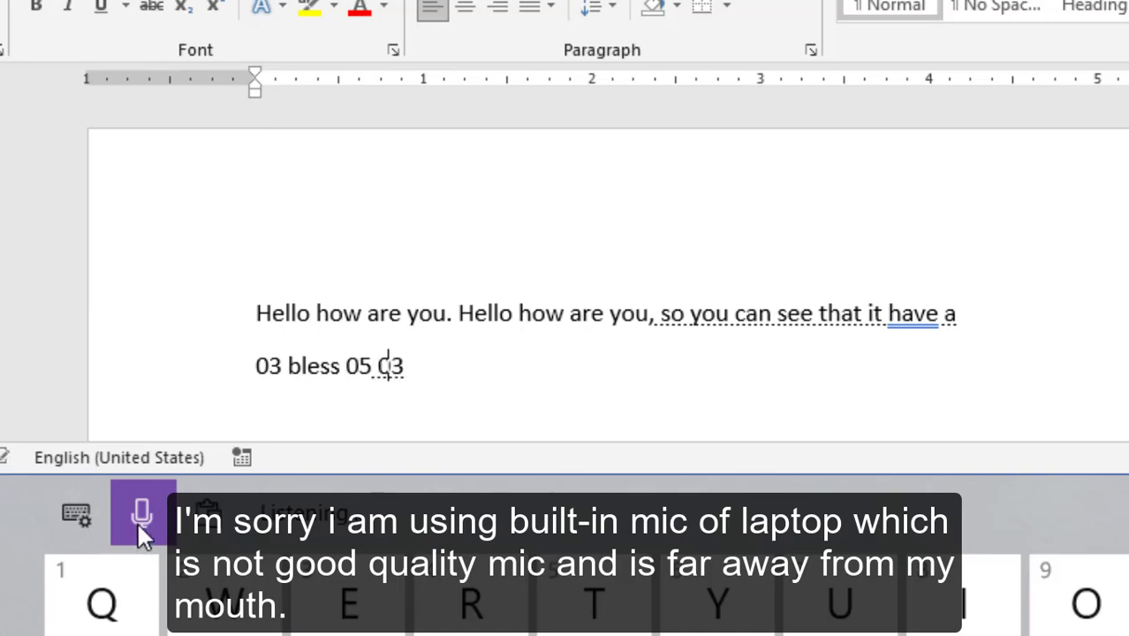
pyautogui.write('+ 05')
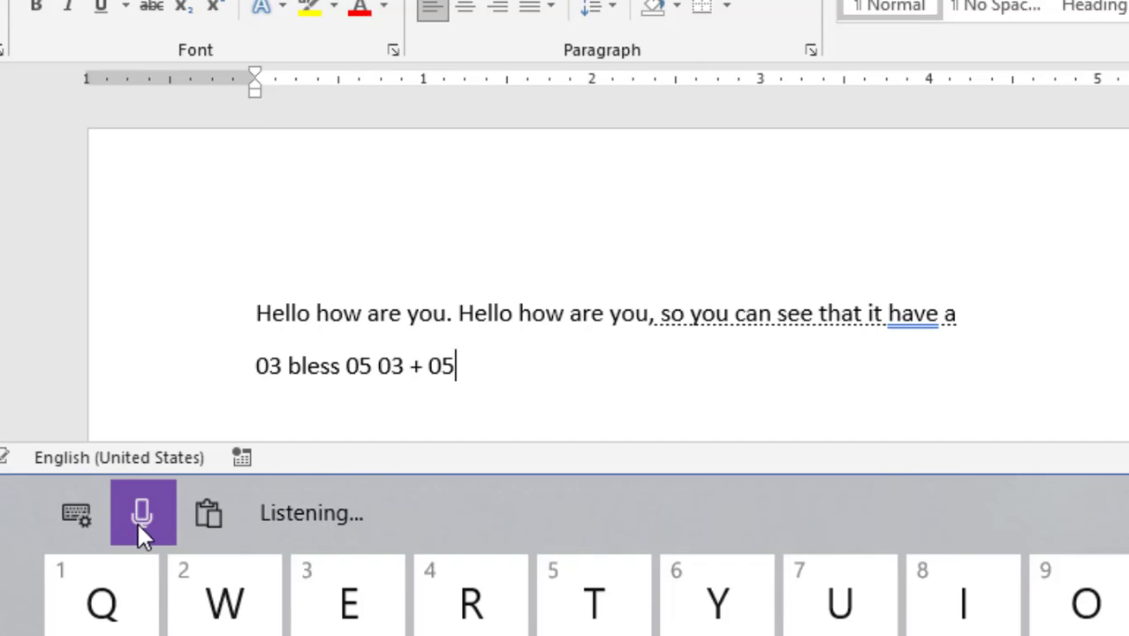
pyautogui.click(142, 514)
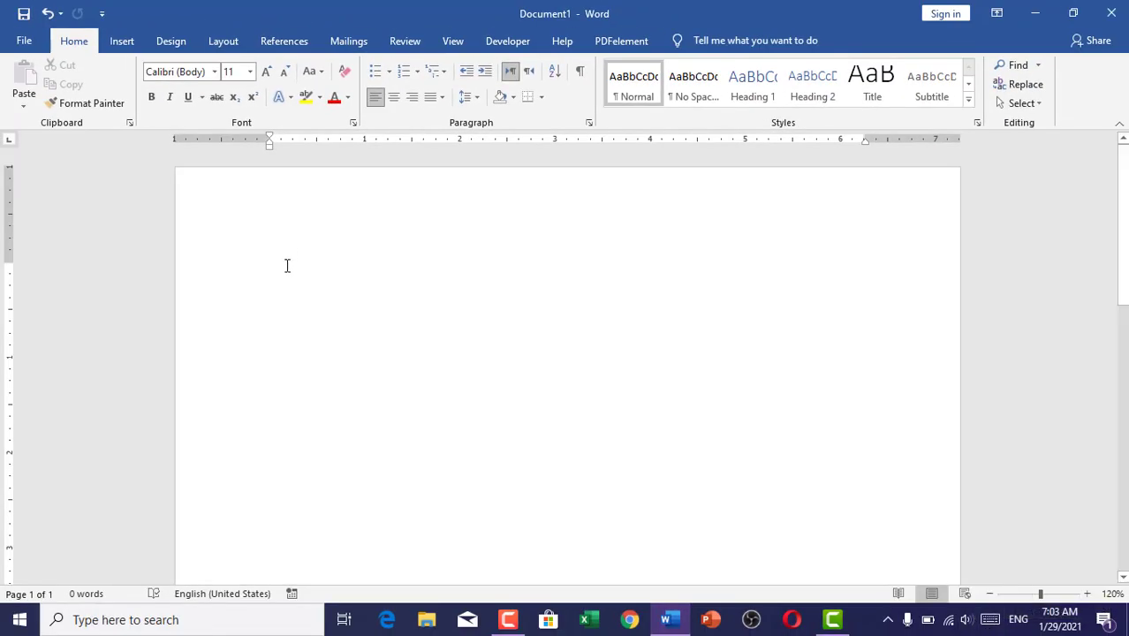
# Click inside the empty page to place the text cursor for dictation
pyautogui.click(269, 272)
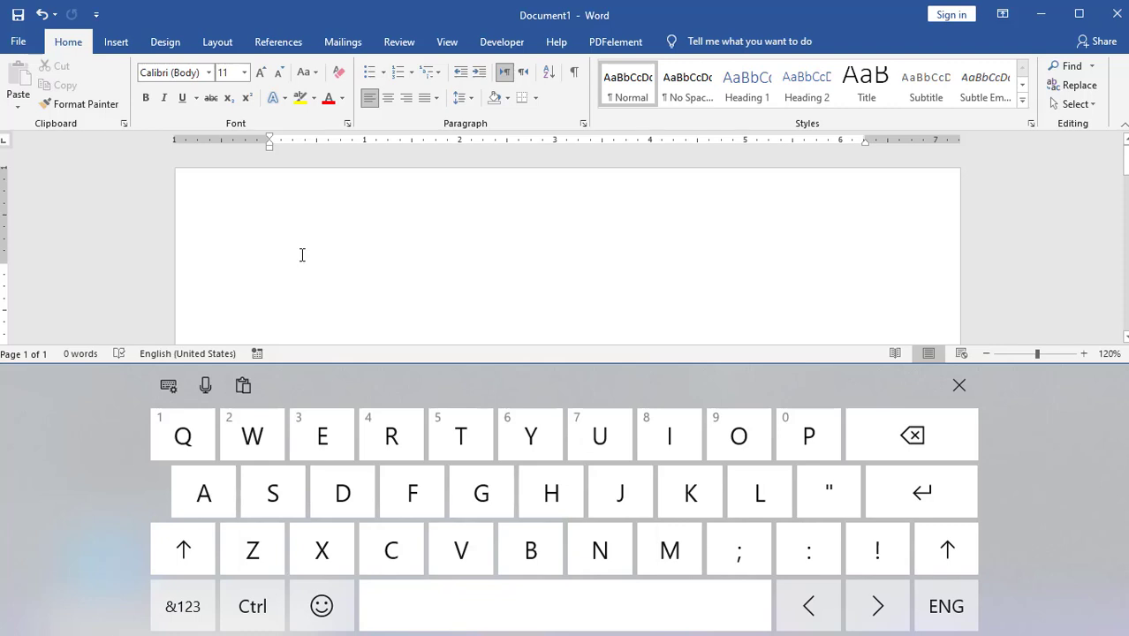
pyautogui.moveTo(273, 271)
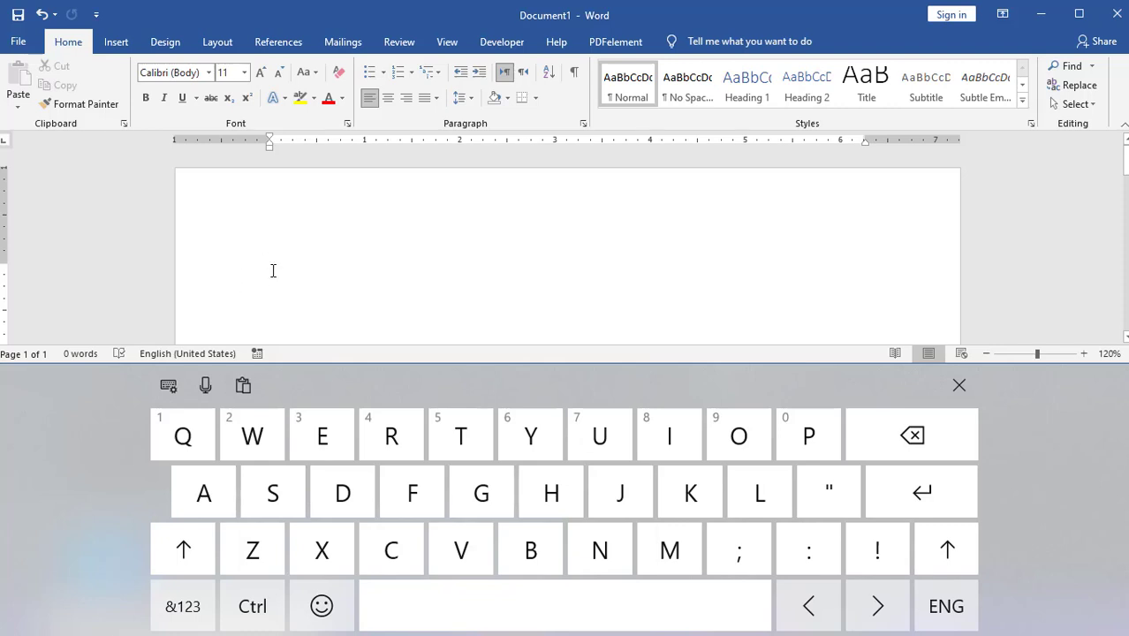
pyautogui.click(269, 271)
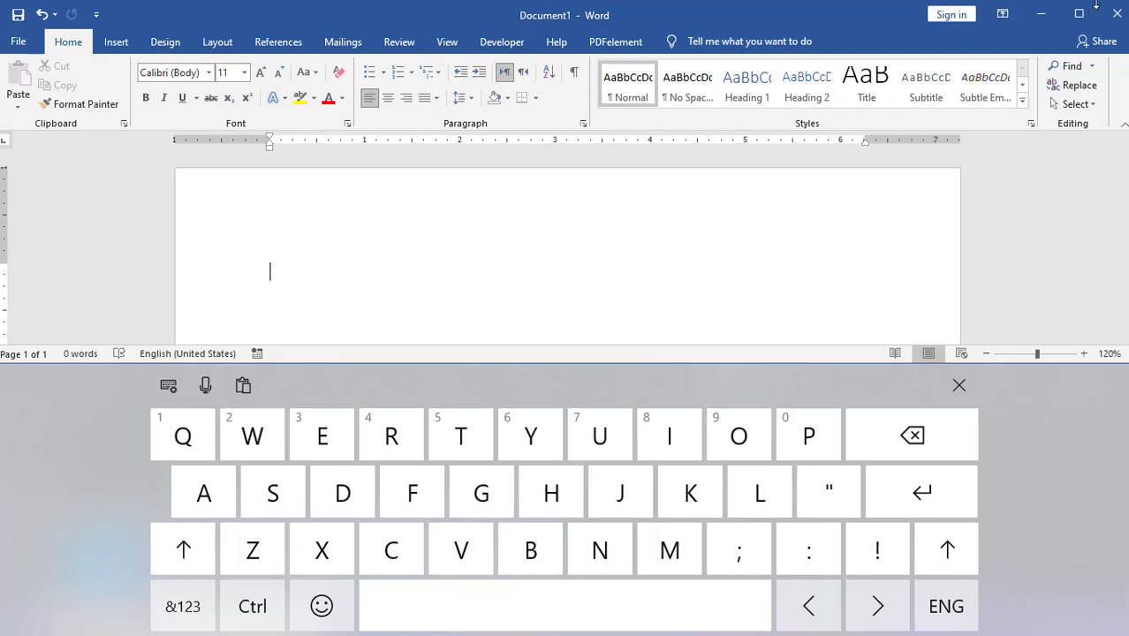